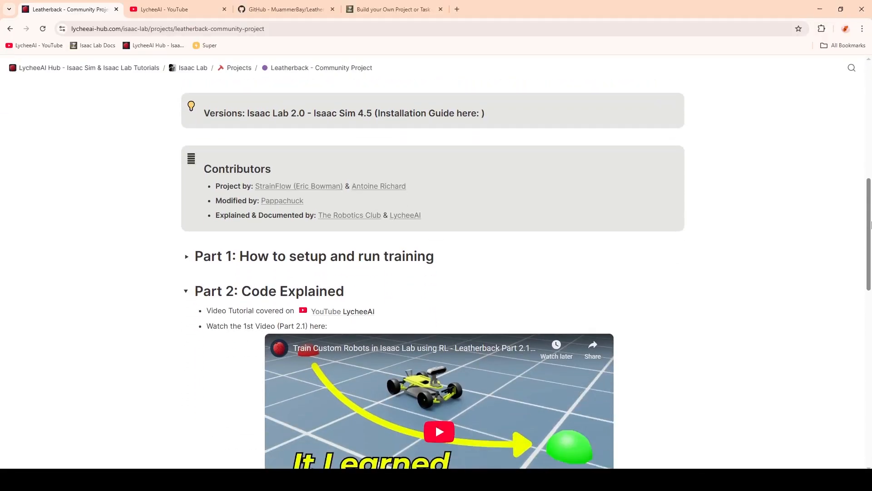
Scroll past the contributors to the file tree and collapsed code sections.
scroll(down, 3)
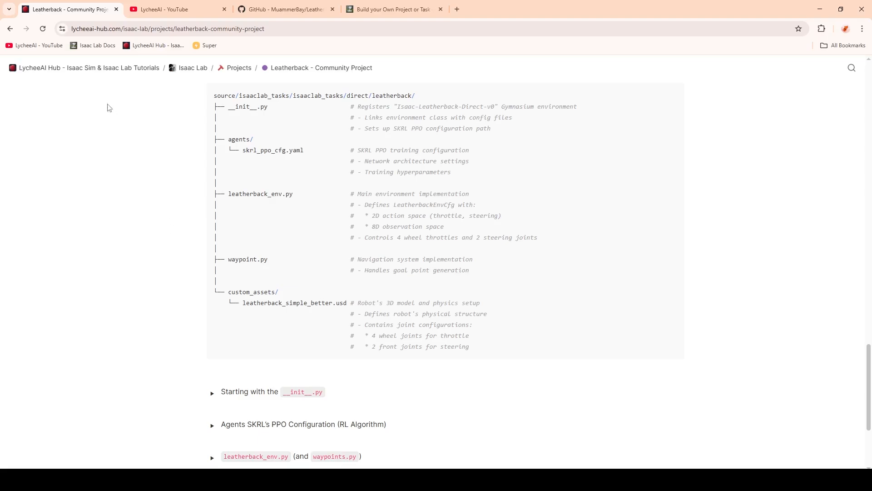
mouse_move(192, 67)
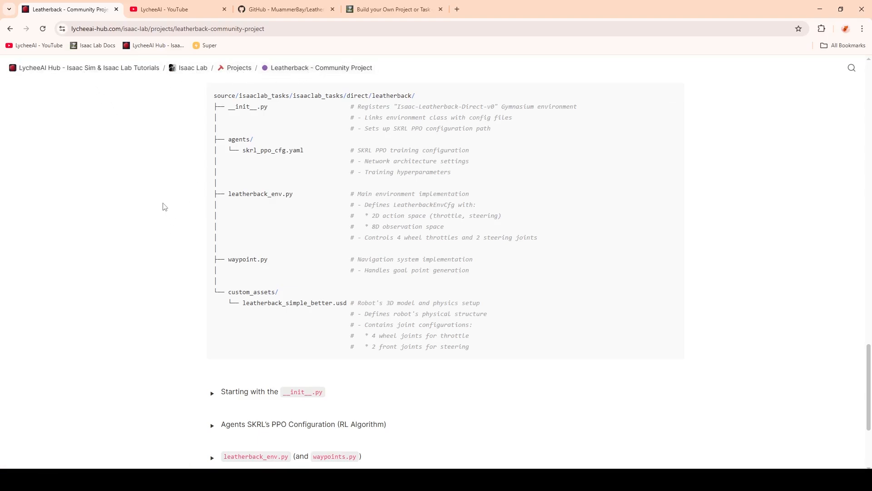
scroll(down, 3)
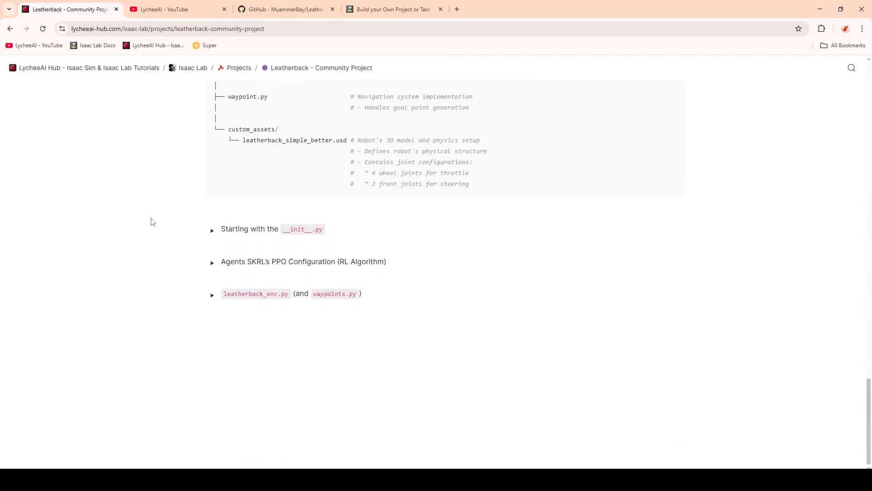
Switch via the GitHub tab to the Isaac Lab docs guide and scroll to 'Internal task usage'.
click(284, 9)
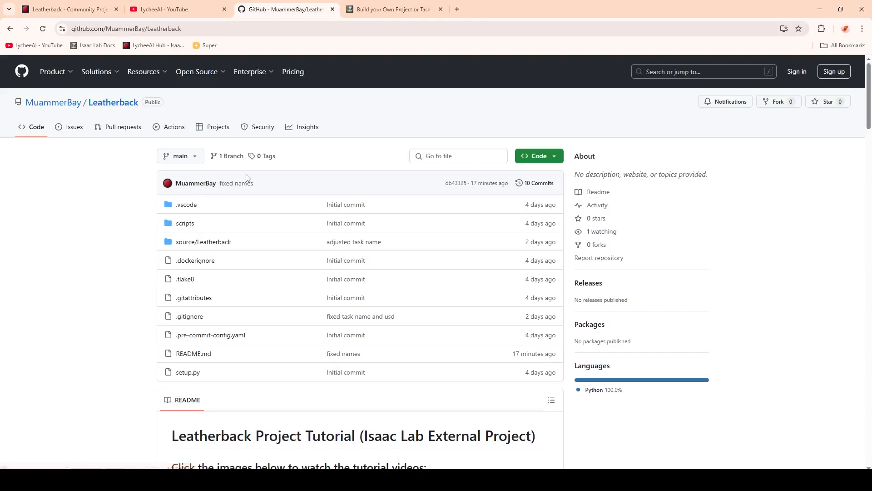
click(393, 9)
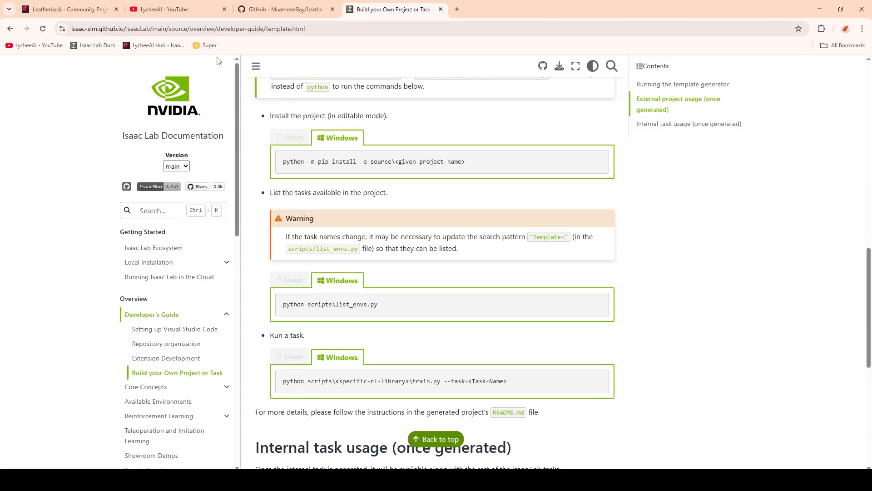
scroll(down, 3)
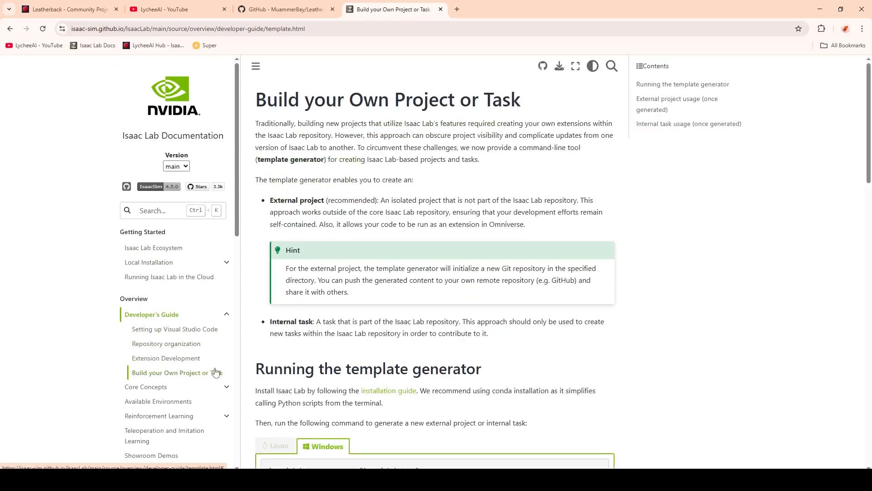
scroll(down, 3)
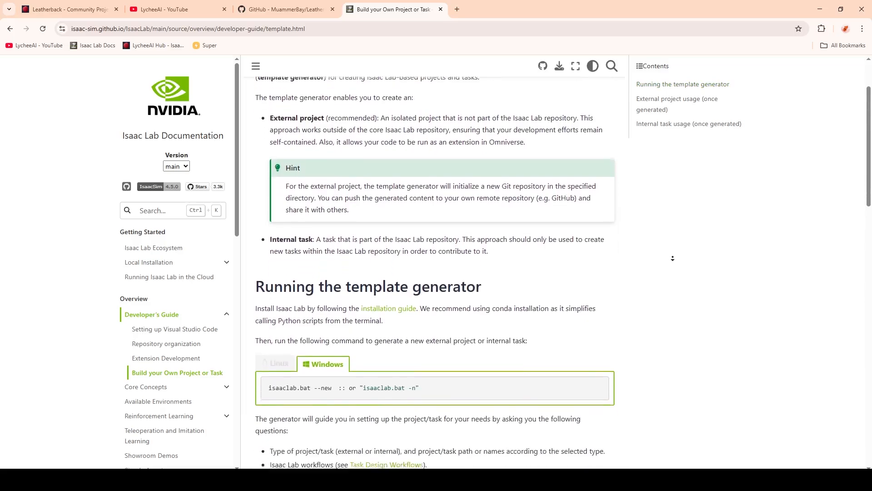
scroll(down, 3)
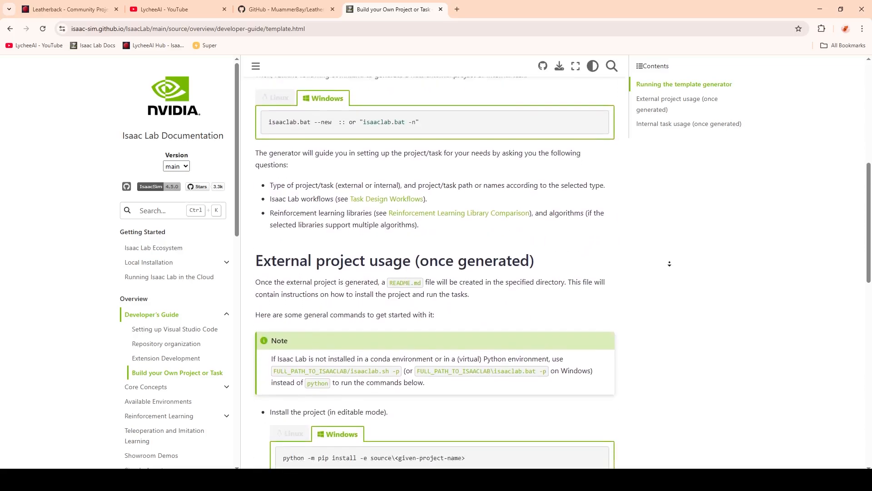
scroll(down, 3)
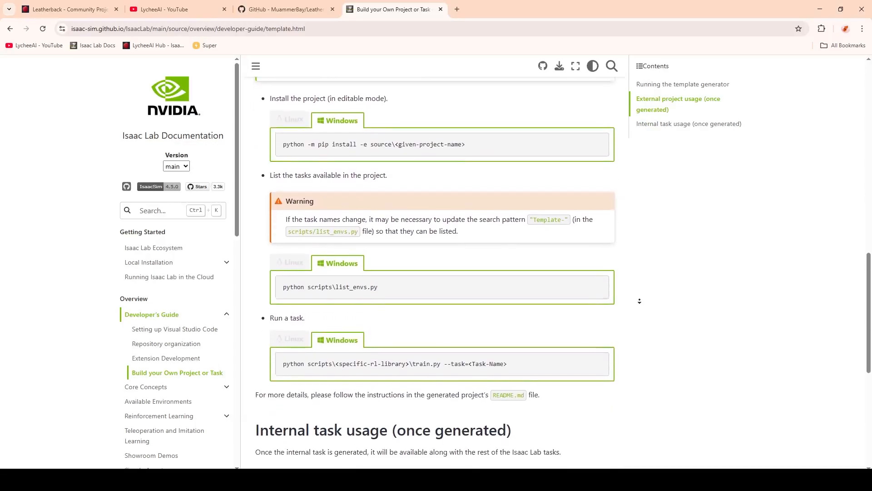
scroll(down, 3)
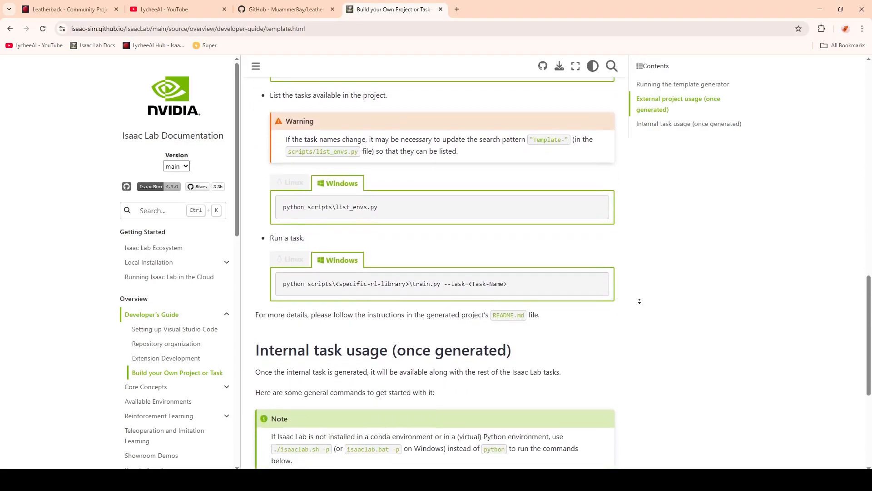
scroll(down, 3)
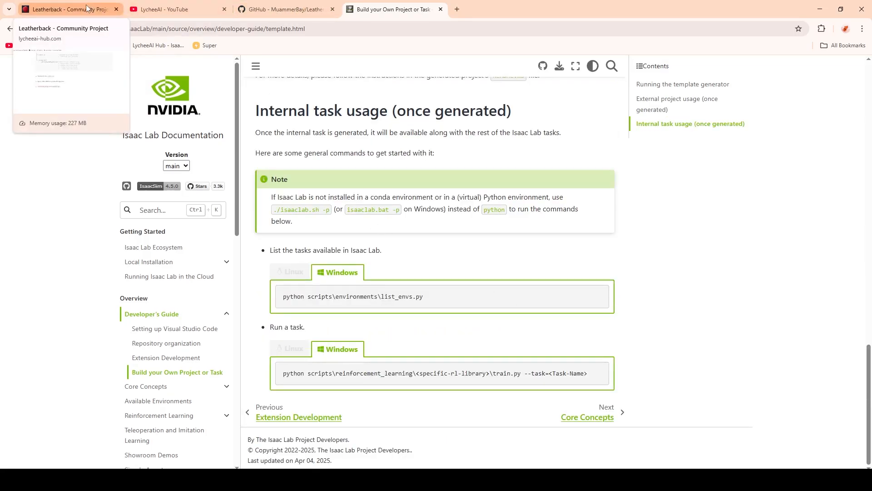
Return to the Leatherback page and highlight the recommended workflow tutorial links.
click(67, 9)
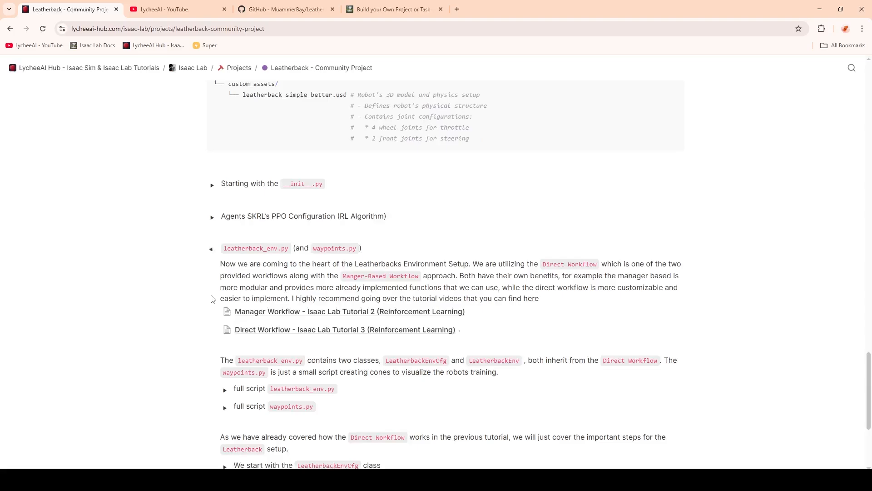
scroll(down, 3)
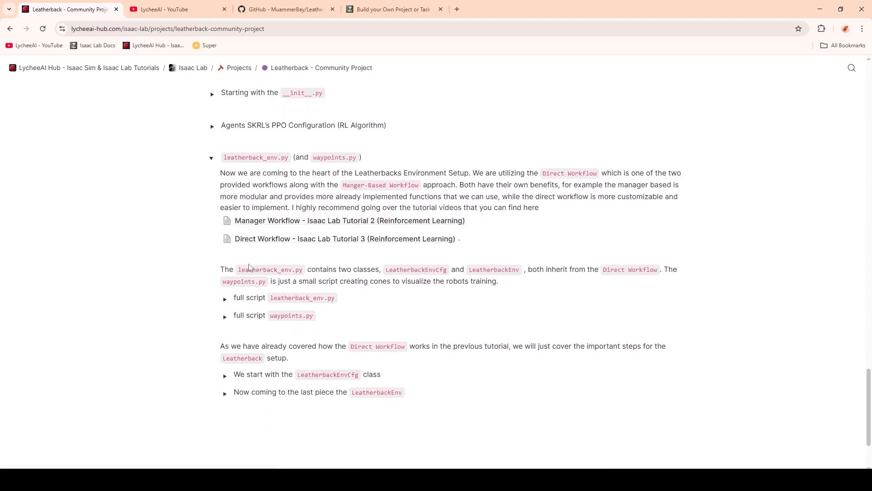
double_click(569, 172)
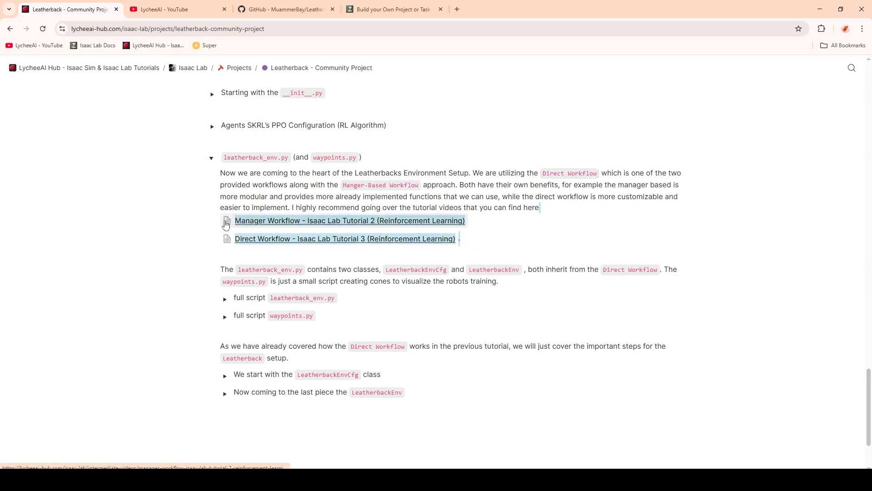
mouse_move(470, 245)
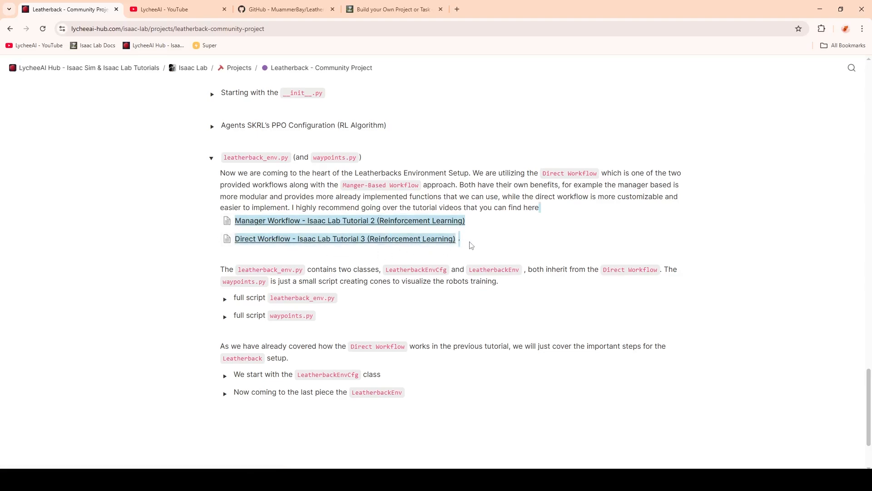
Highlight a script name in the leatherback_env.py description and scroll to its class subsections.
scroll(down, 3)
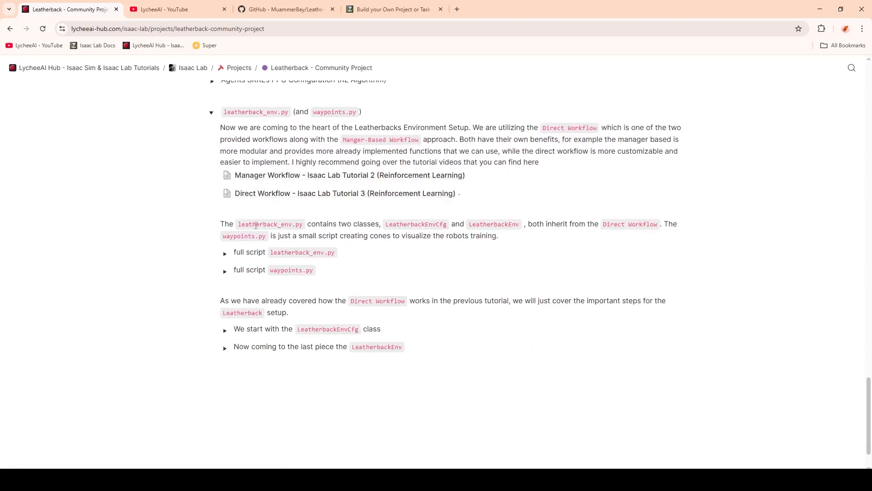
double_click(270, 224)
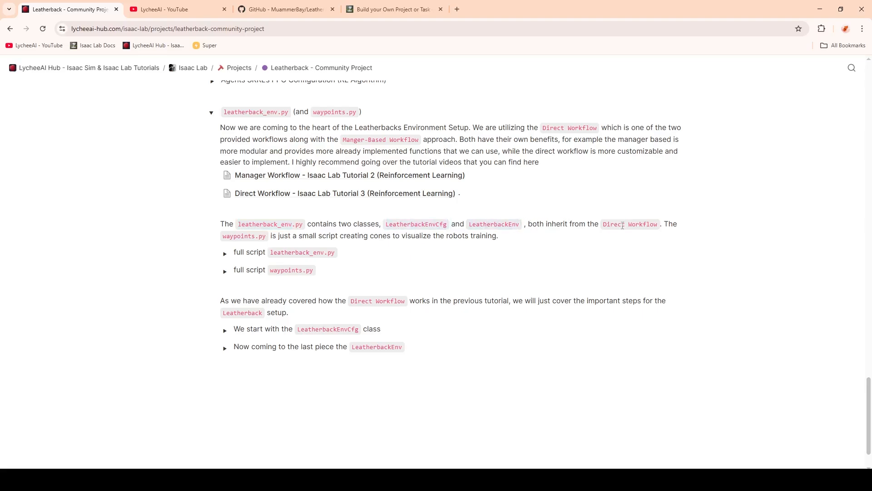
mouse_move(510, 240)
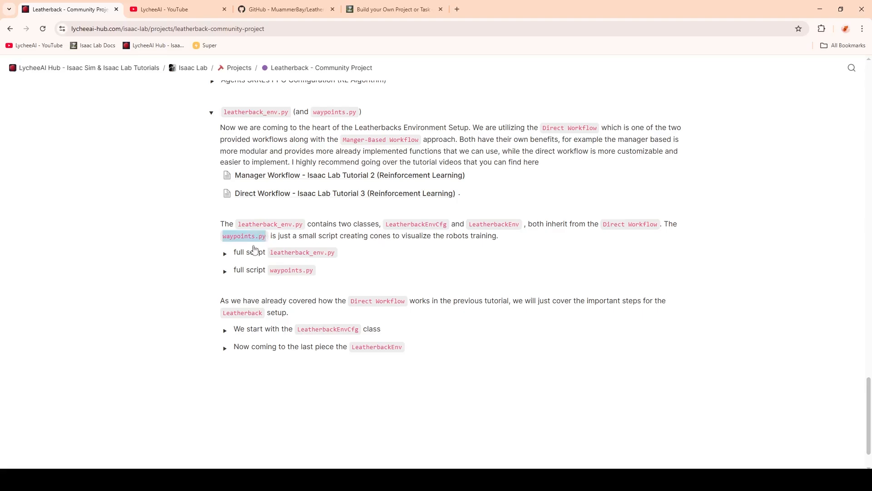
scroll(down, 3)
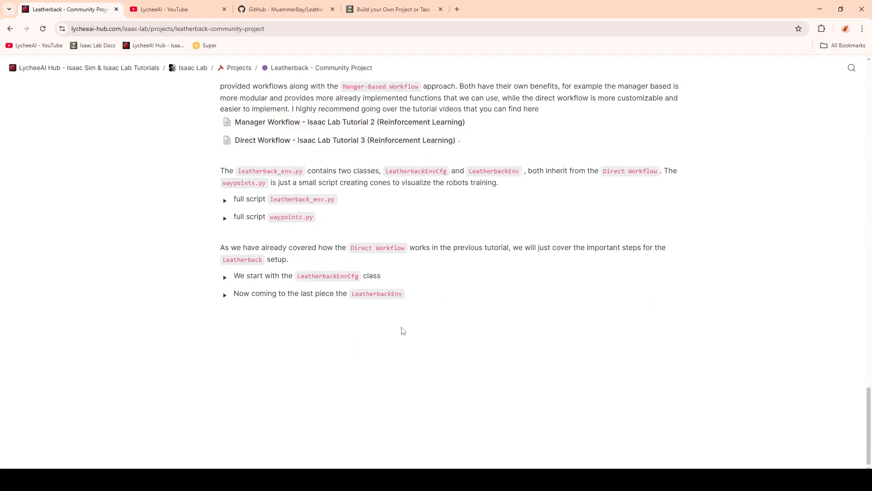
mouse_move(355, 433)
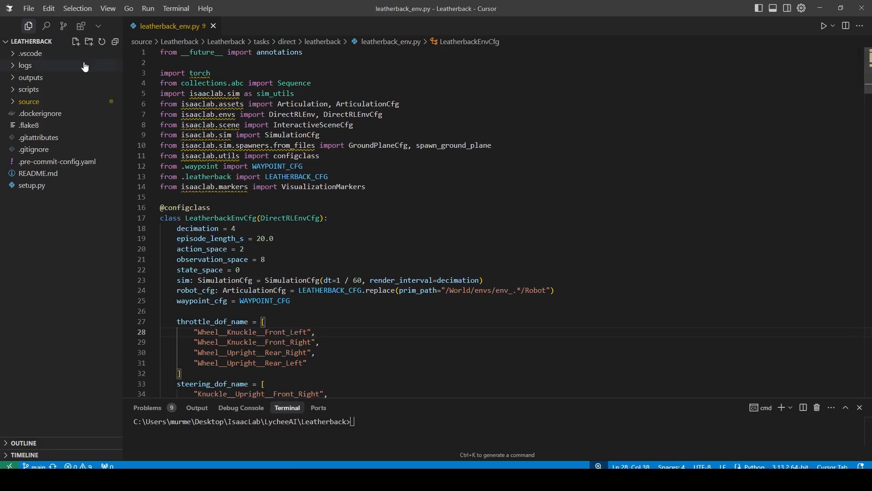
mouse_move(48, 52)
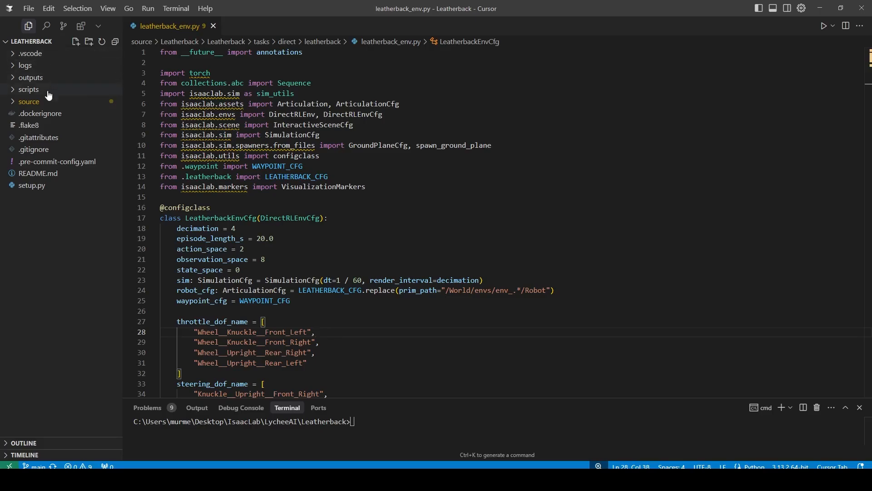
Expand the source, tasks and leatherback folders and open leatherback_env.py.
click(28, 101)
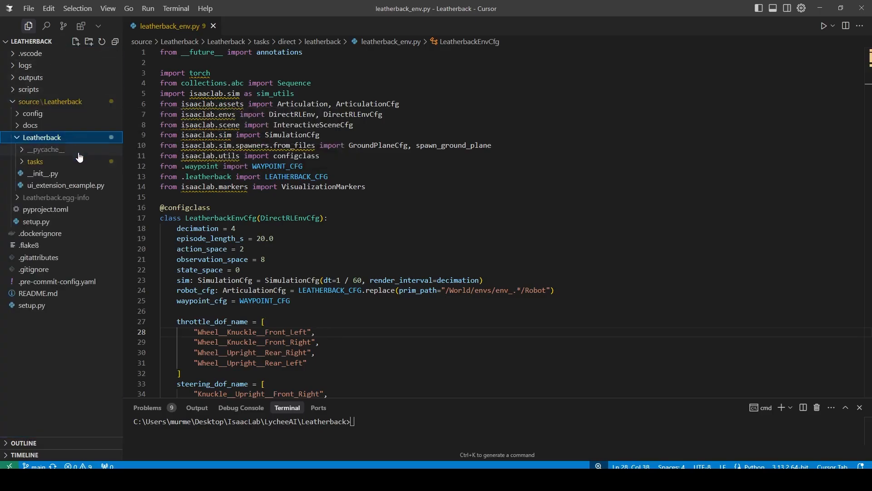
click(34, 162)
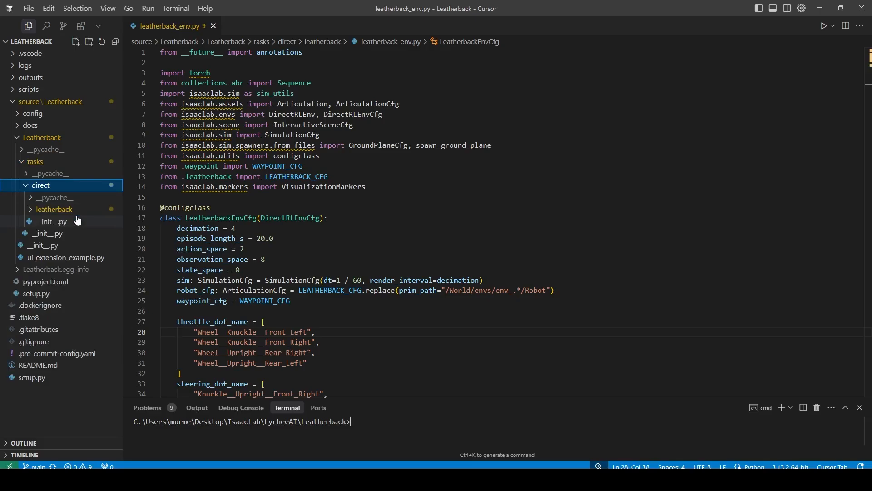
click(54, 209)
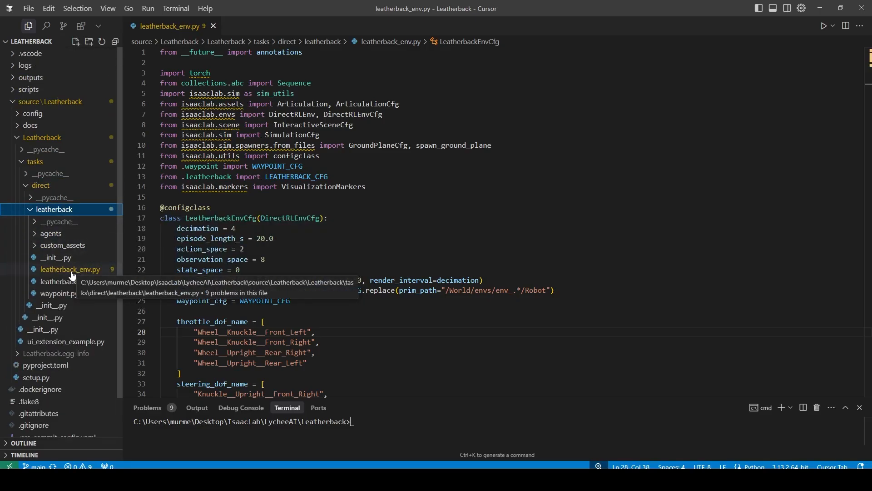
click(70, 269)
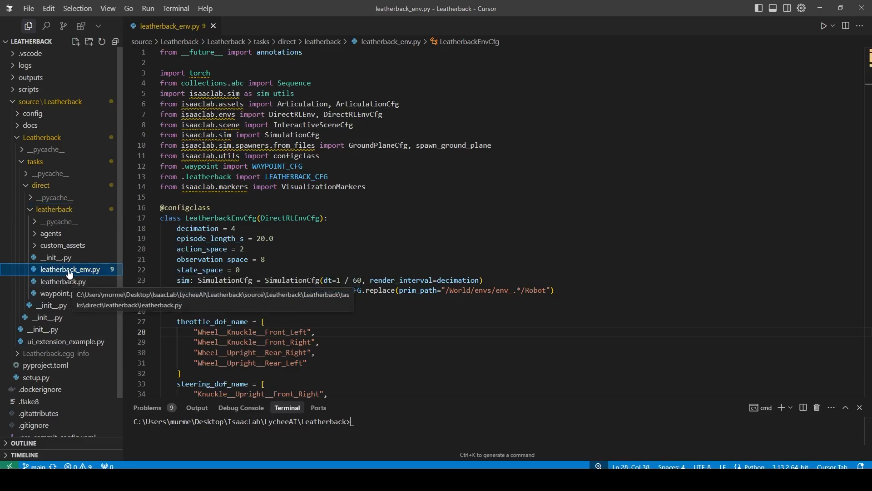
mouse_move(302, 246)
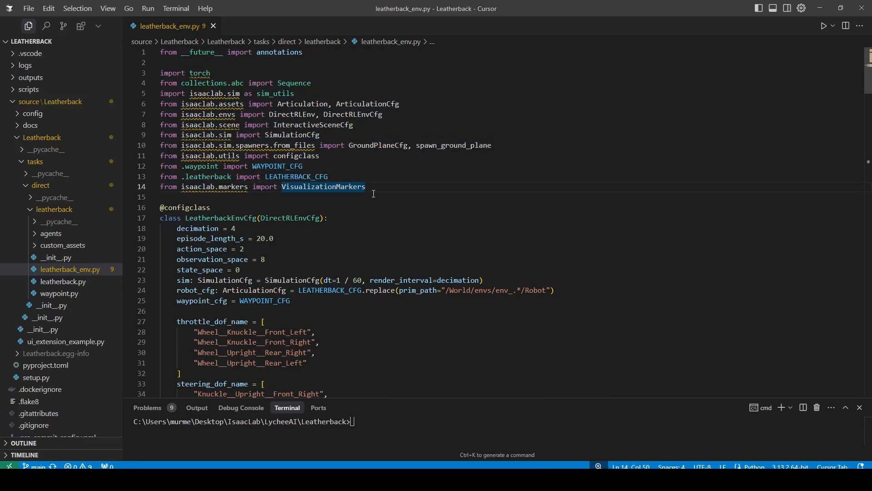
Scroll to LeatherbackEnvCfg and select its DirectRLEnvCfg base class name.
scroll(down, 3)
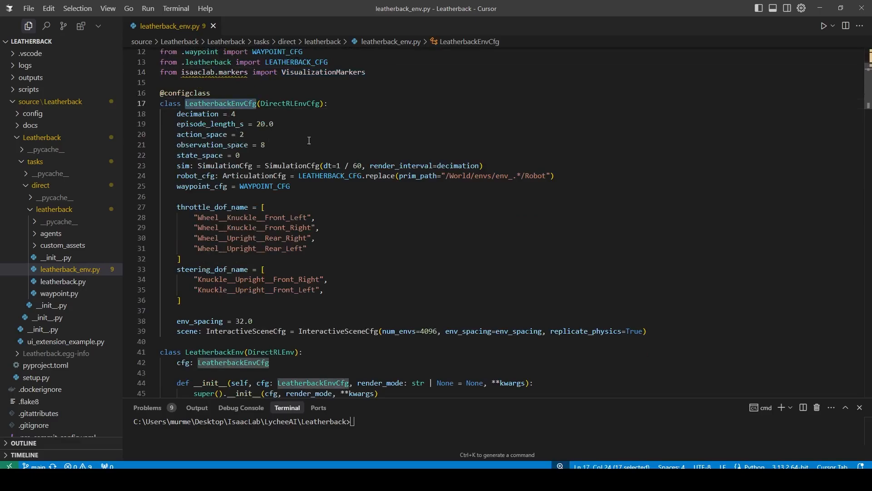
double_click(289, 104)
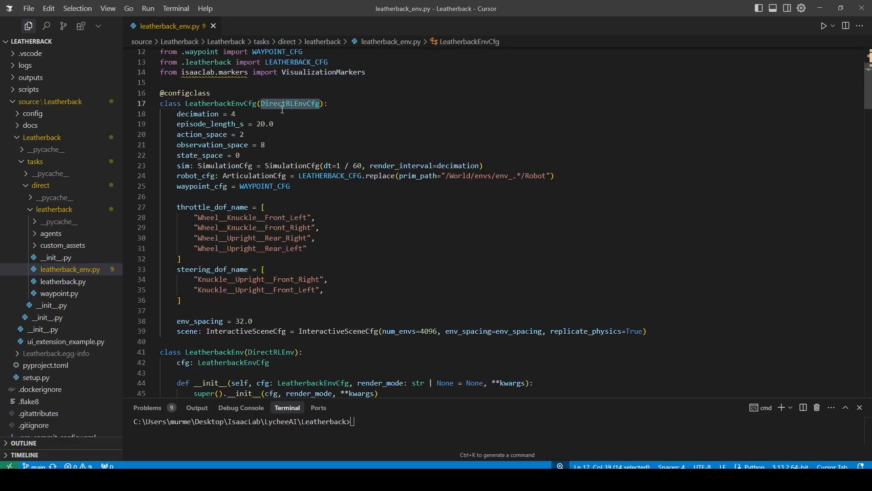
mouse_move(289, 104)
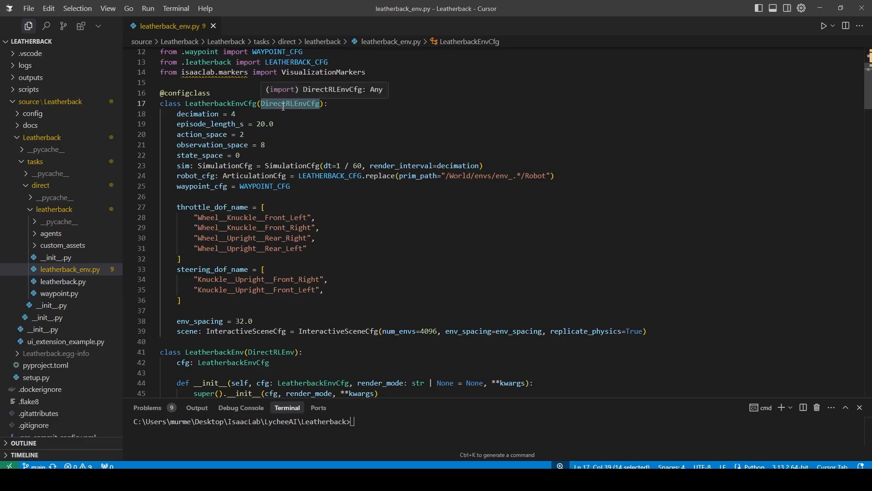
mouse_move(324, 192)
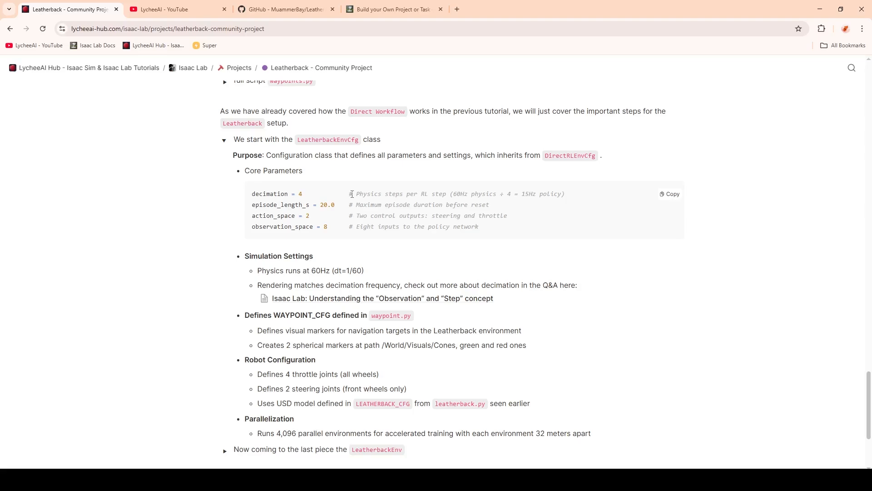
mouse_move(397, 218)
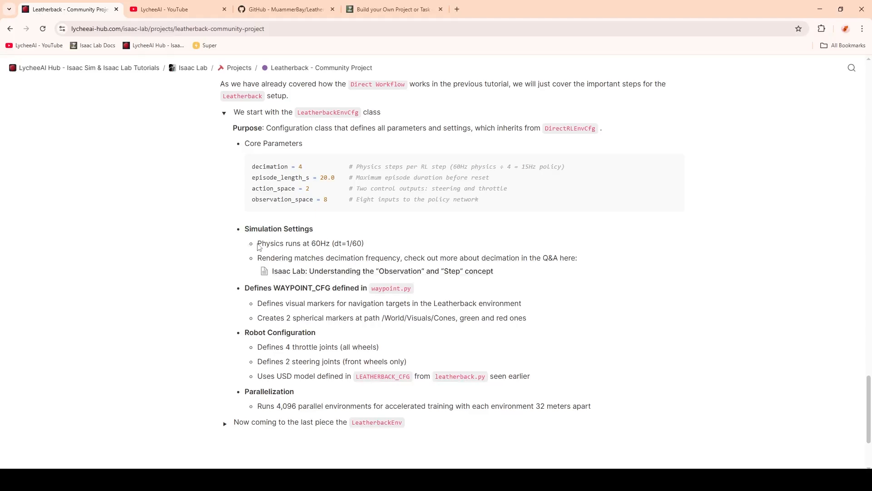
Highlight the robot configuration line in leatherback_env.py.
drag(257, 257, 355, 257)
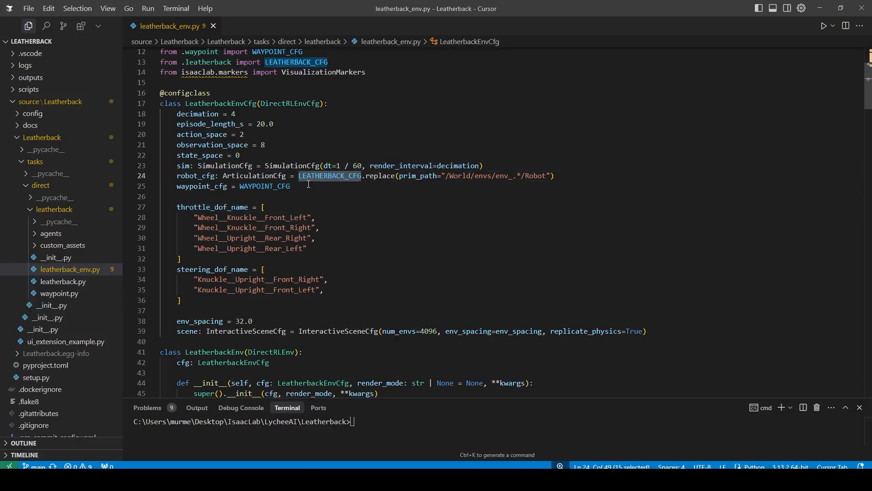
Select the LEATHERBACK_CFG robot configuration name to trace its definition.
double_click(208, 62)
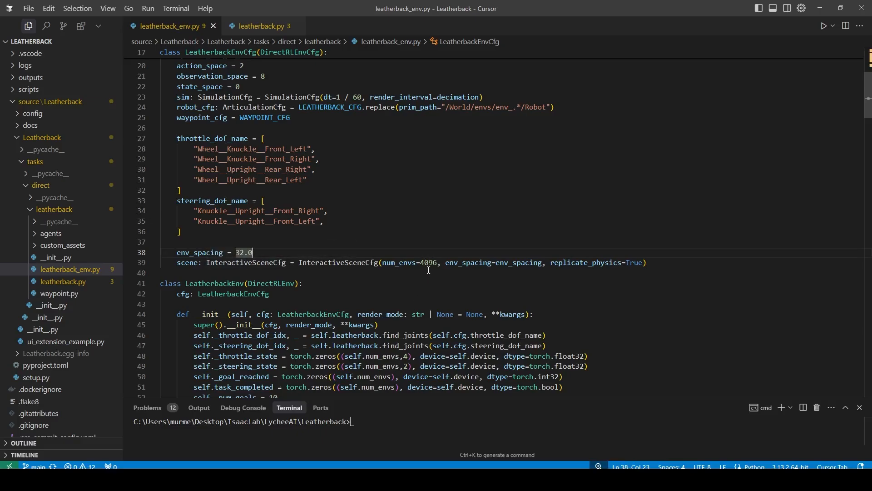
mouse_move(593, 262)
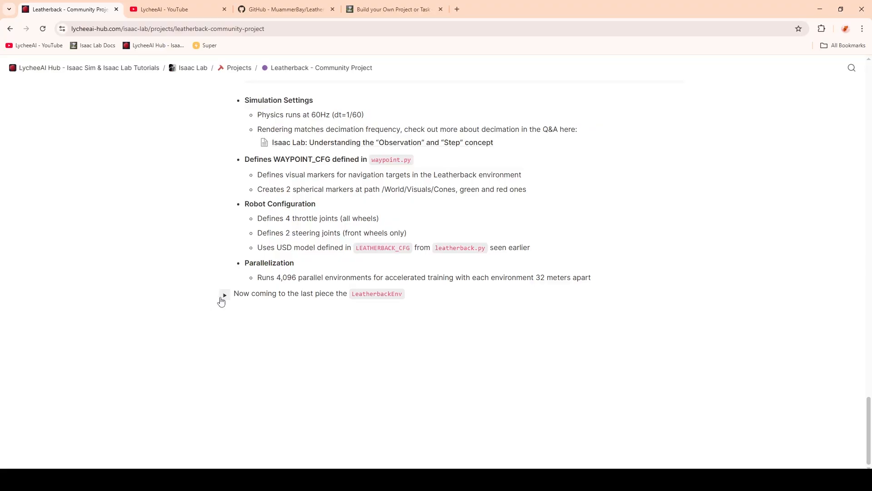
Expand the LeatherbackEnv section and its Initialization Process details.
click(224, 293)
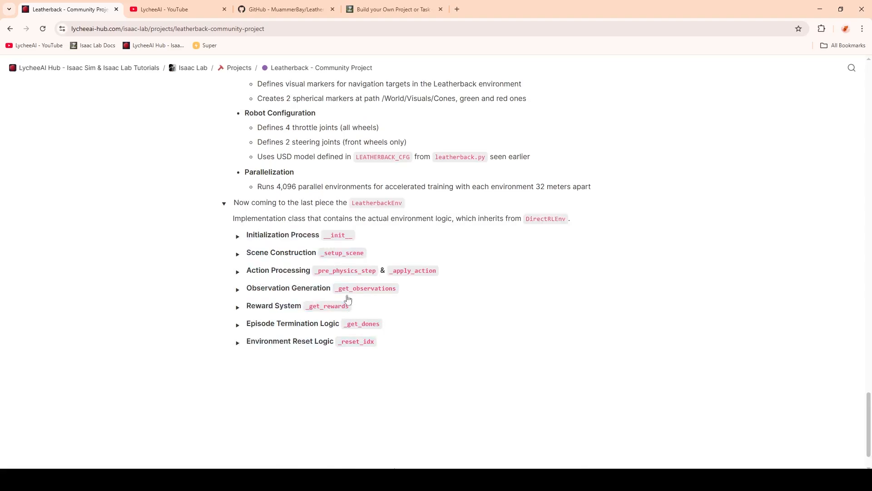
scroll(down, 3)
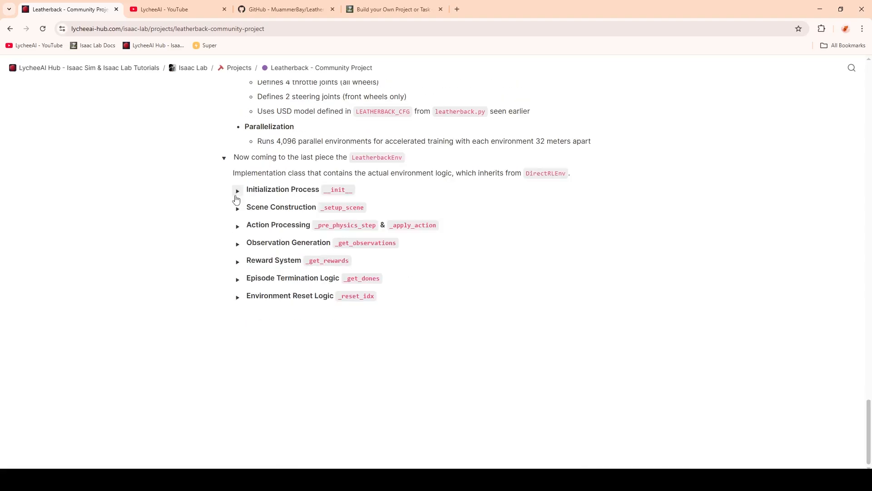
click(237, 190)
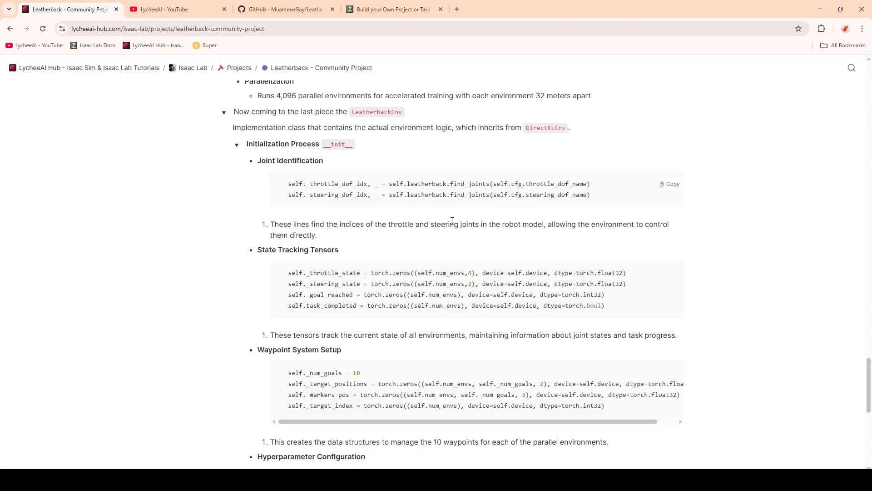
Highlight the phrase about tracking all environments' state and read through the hyperparameter configuration.
scroll(down, 3)
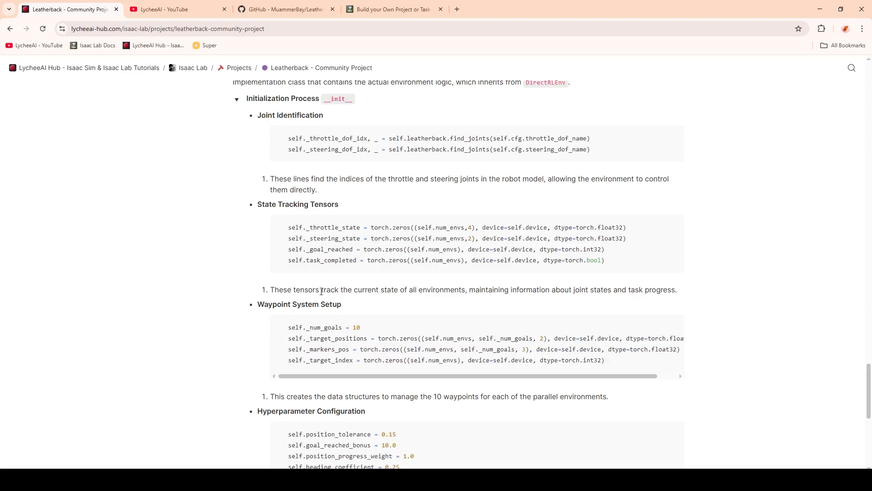
drag(321, 289, 466, 289)
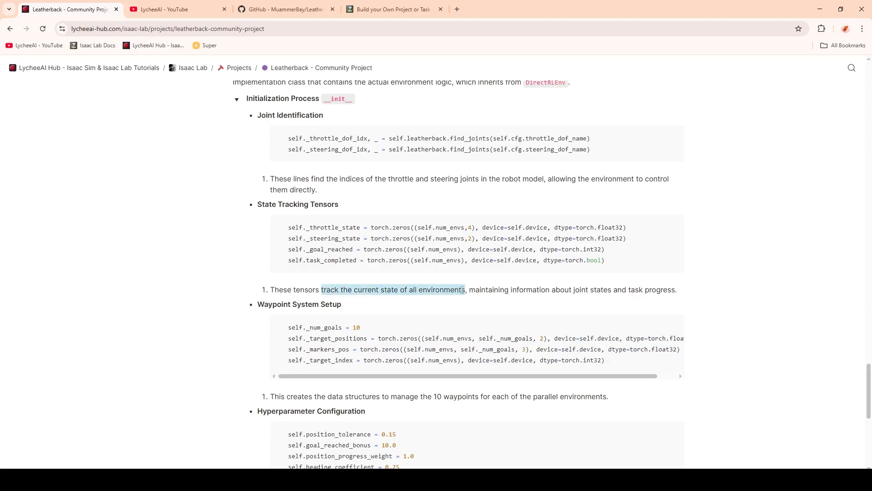
scroll(down, 3)
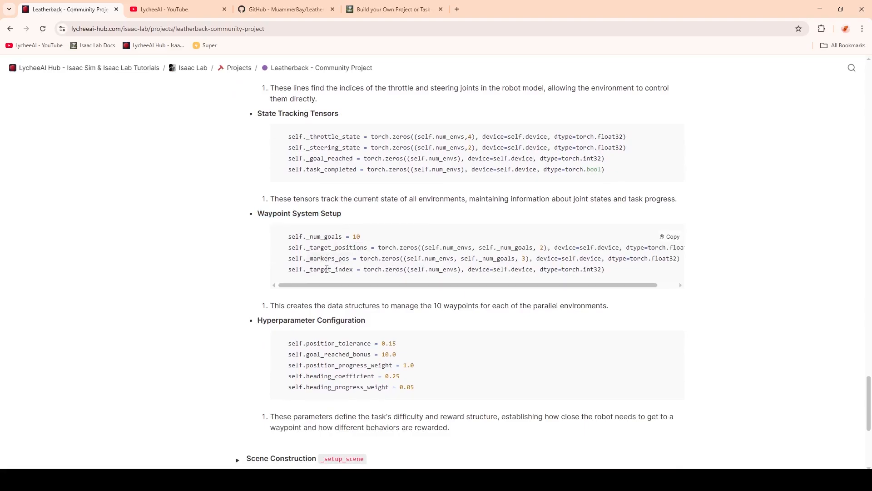
mouse_move(445, 323)
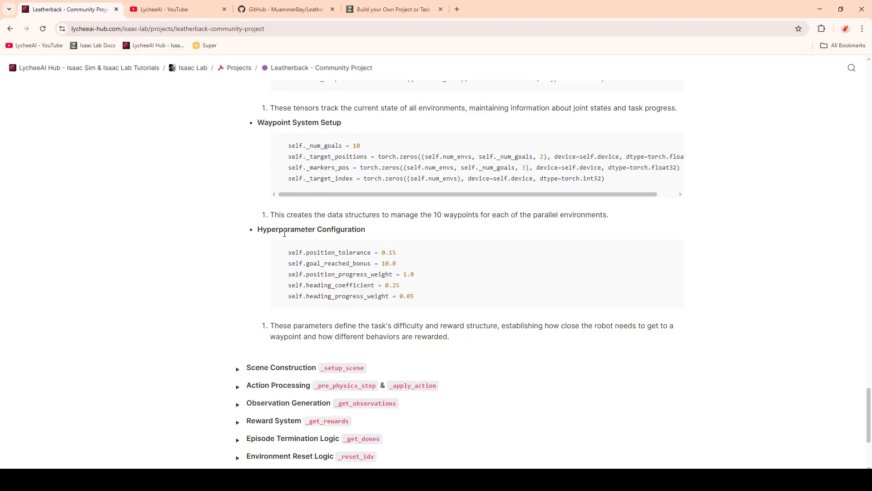
mouse_move(356, 334)
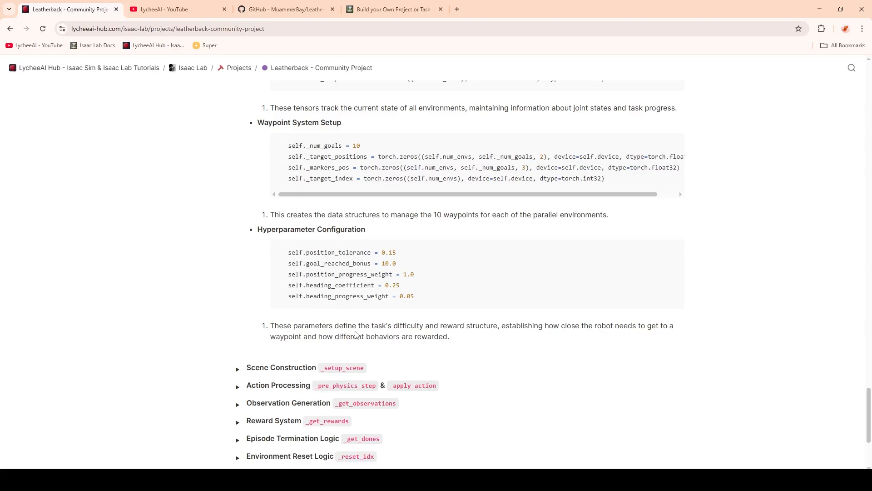
mouse_move(402, 334)
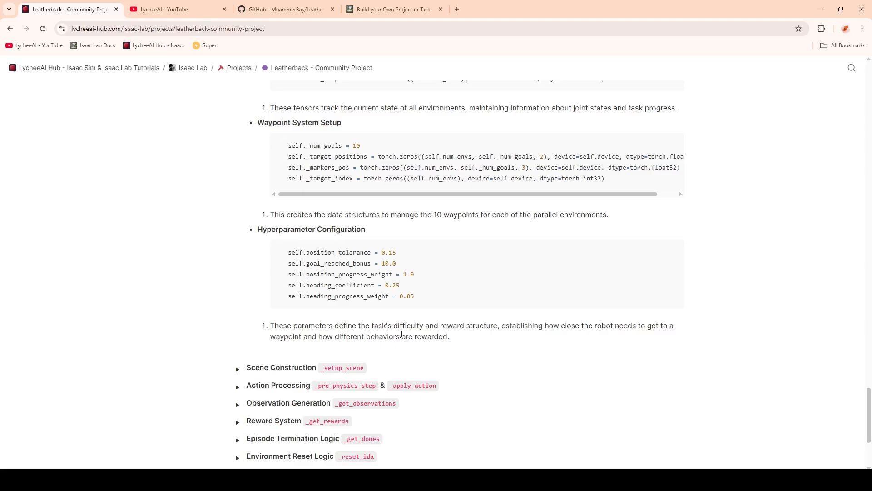
mouse_move(455, 340)
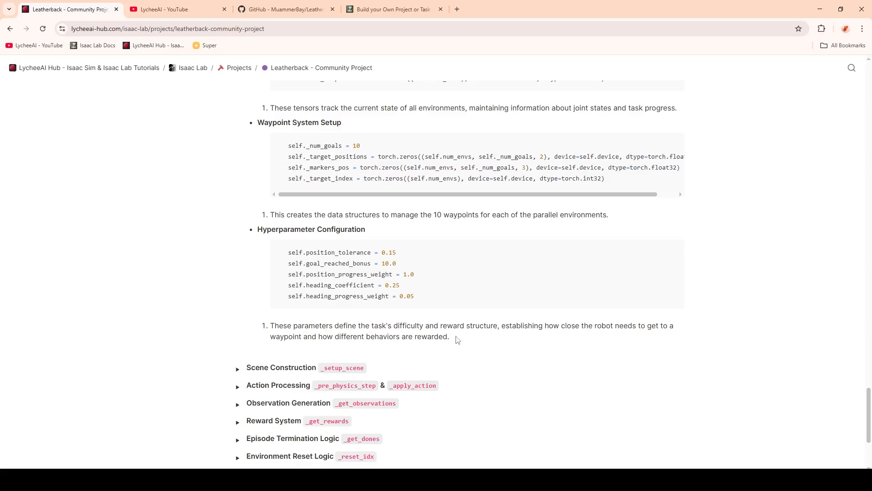
scroll(down, 3)
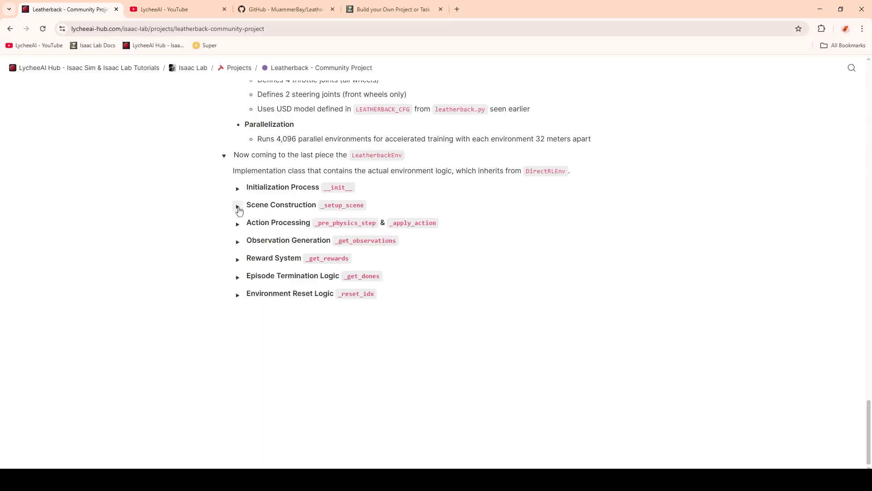
click(238, 204)
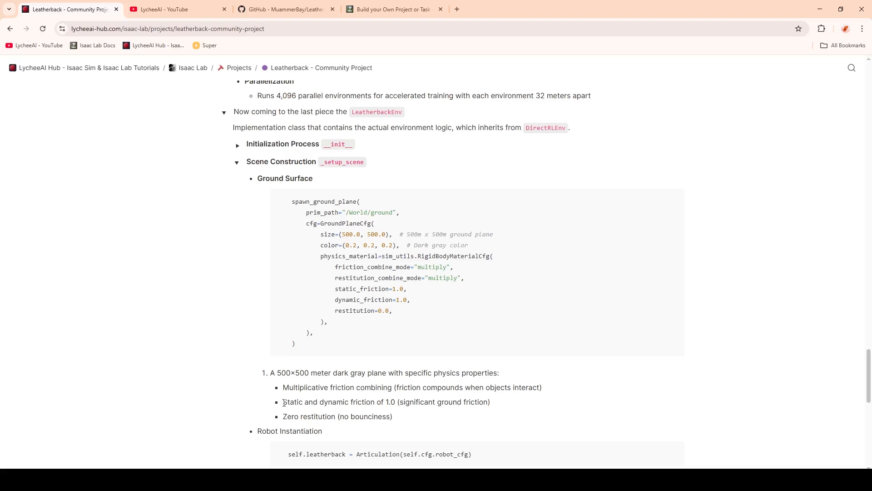
scroll(down, 3)
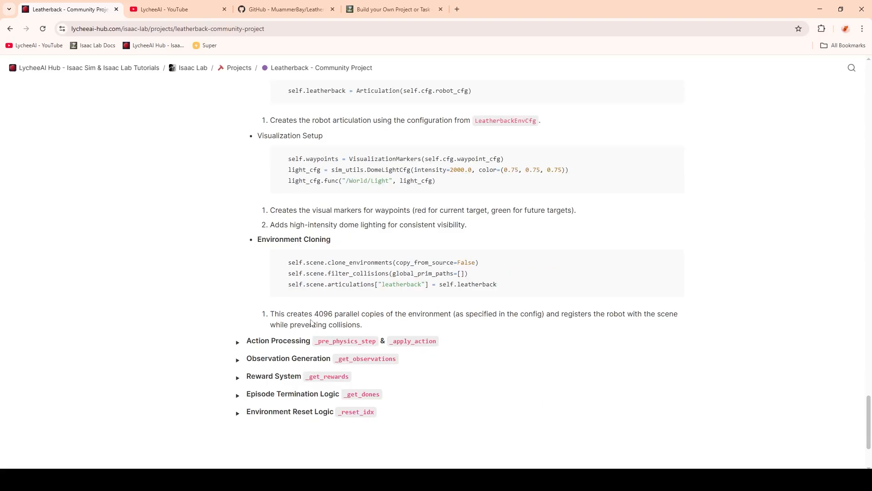
mouse_move(363, 318)
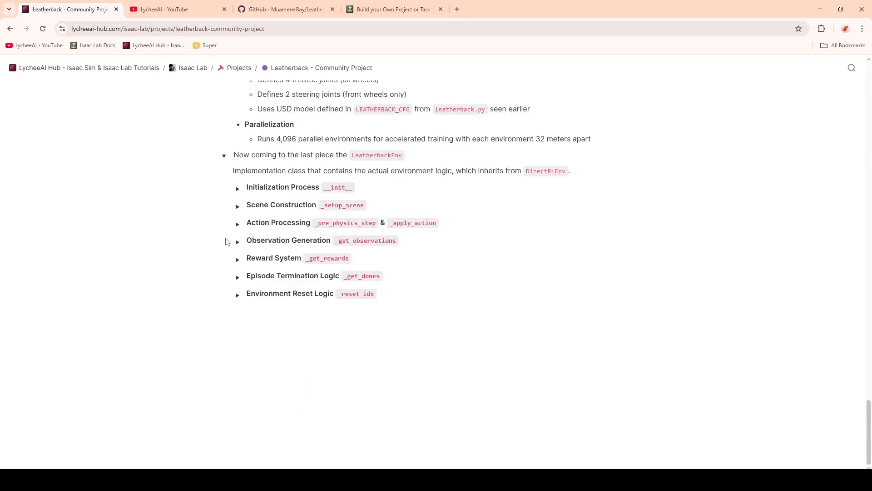
mouse_move(337, 229)
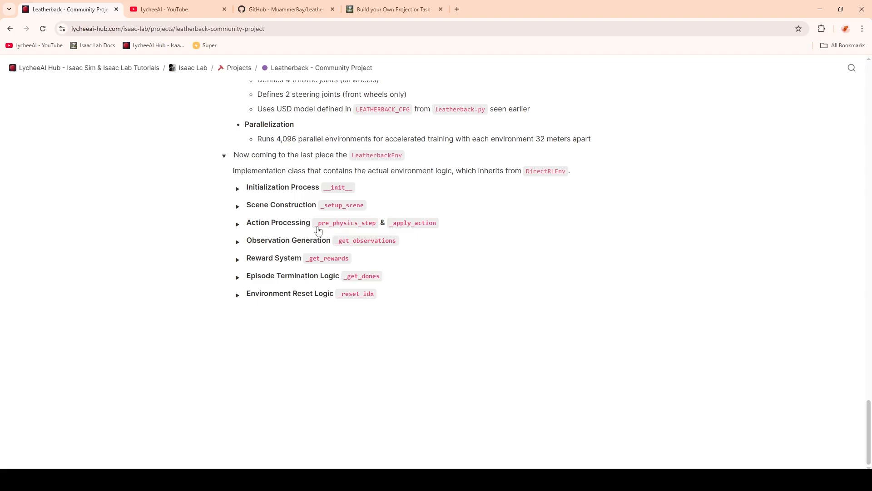
click(237, 223)
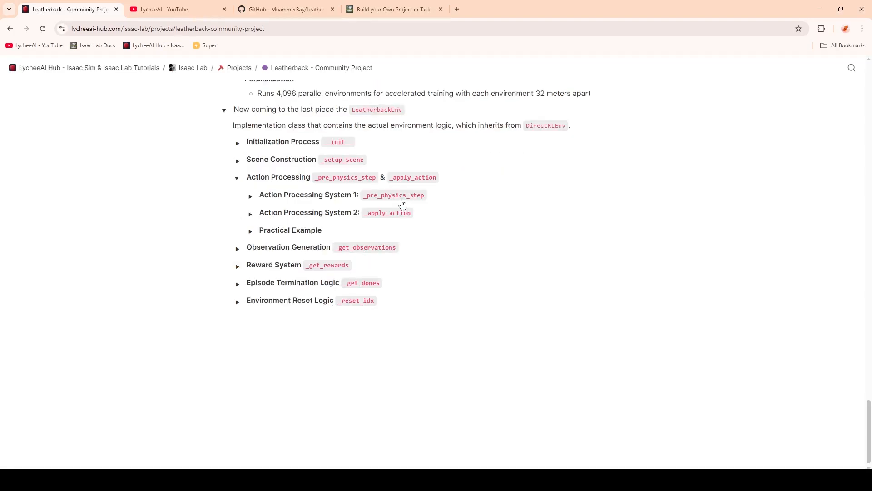
click(251, 194)
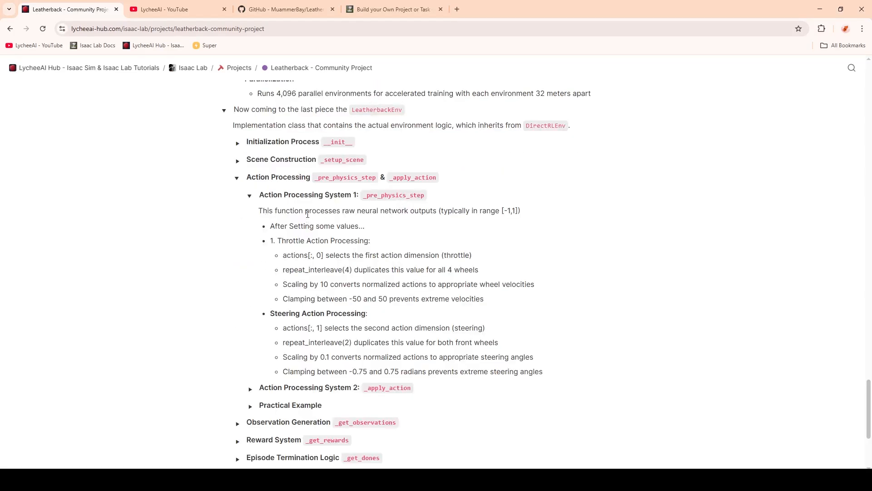
mouse_move(415, 224)
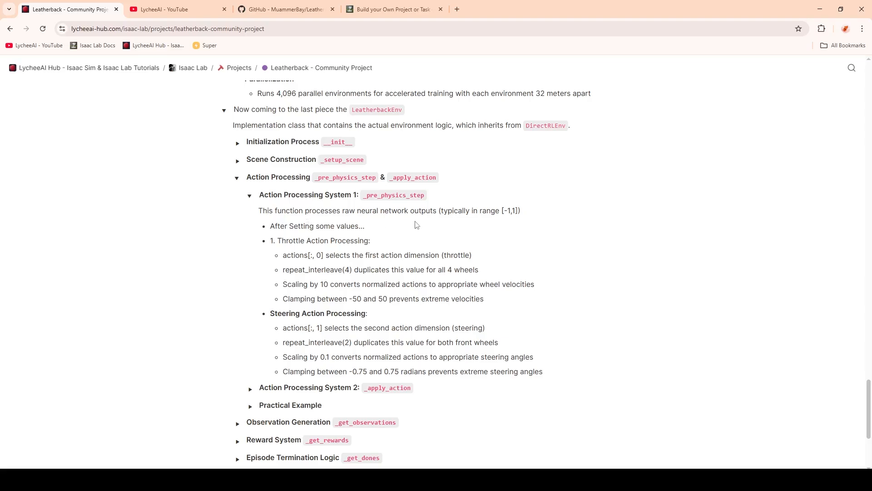
mouse_move(279, 243)
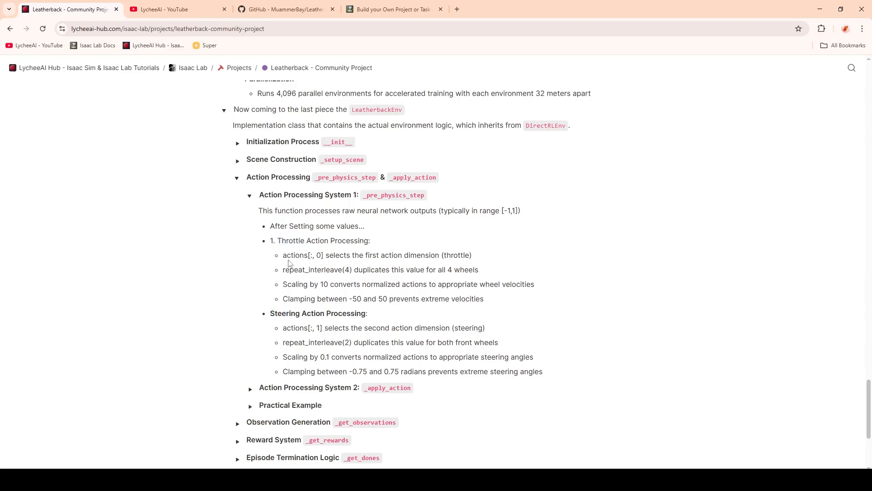
double_click(296, 255)
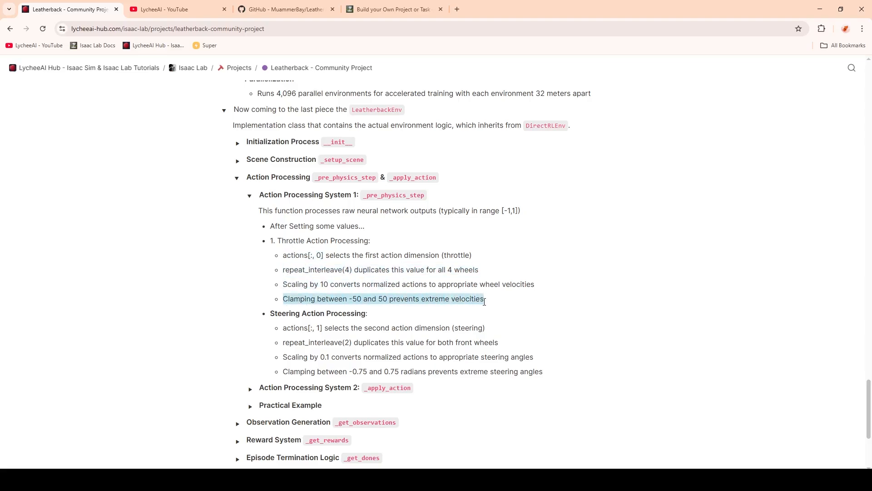
scroll(down, 3)
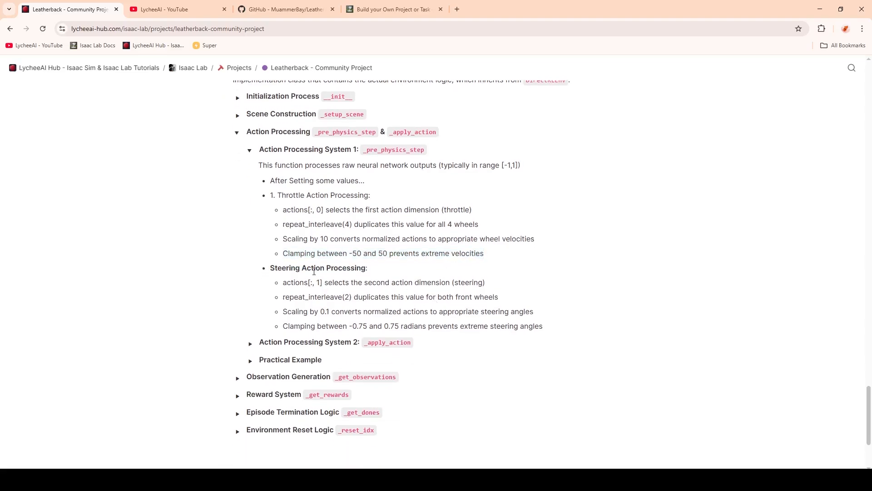
double_click(301, 282)
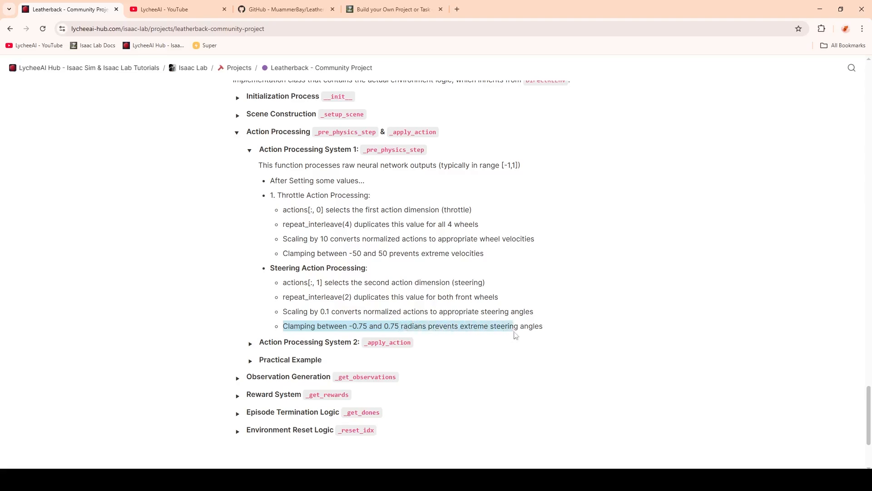
click(251, 149)
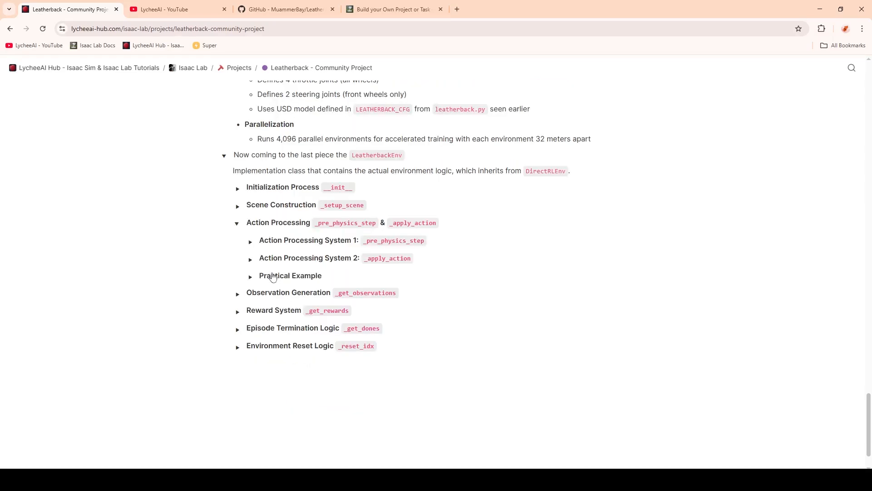
Expand the _apply_action details, highlight set_joint_velocity_target and scroll through the pseudo-code.
click(251, 258)
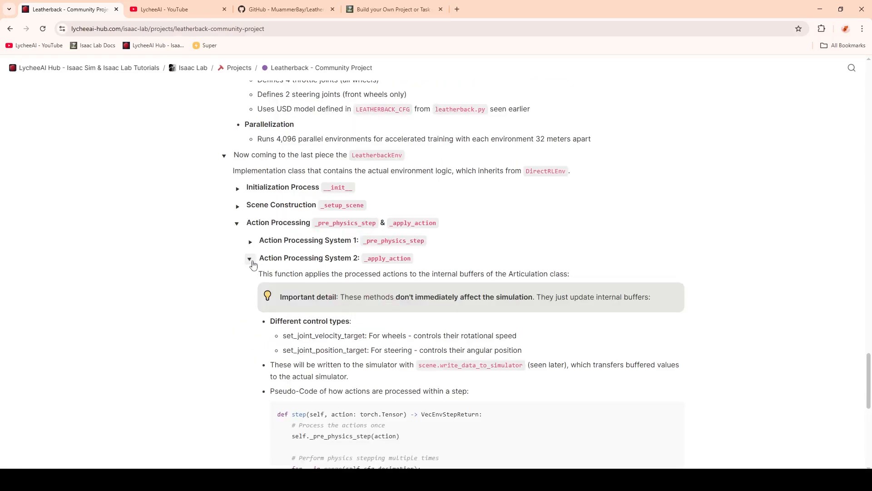
drag(274, 274, 388, 273)
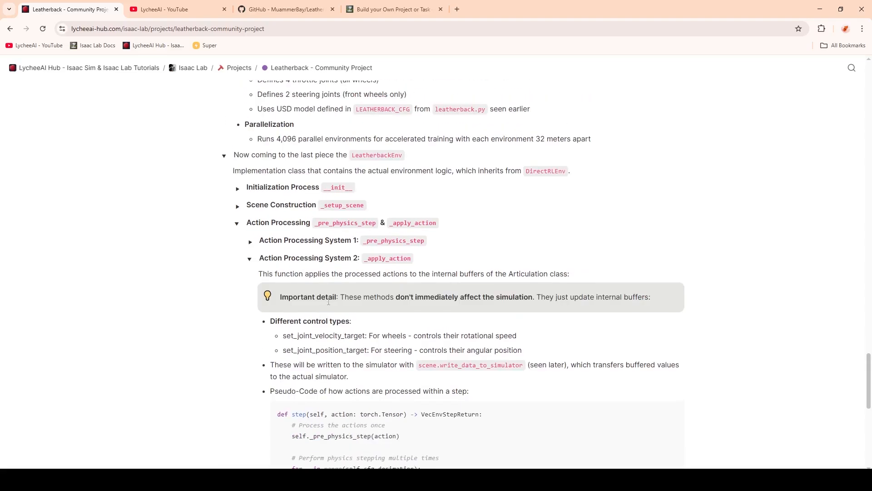
mouse_move(511, 306)
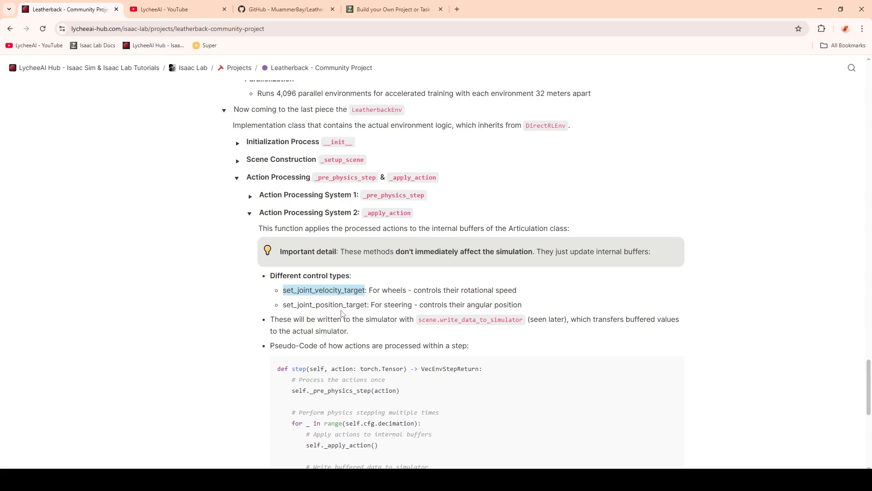
mouse_move(401, 290)
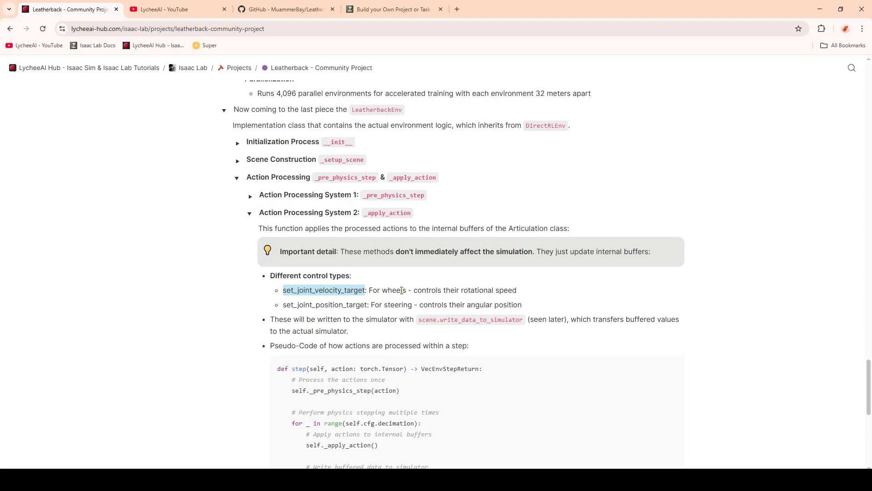
scroll(down, 3)
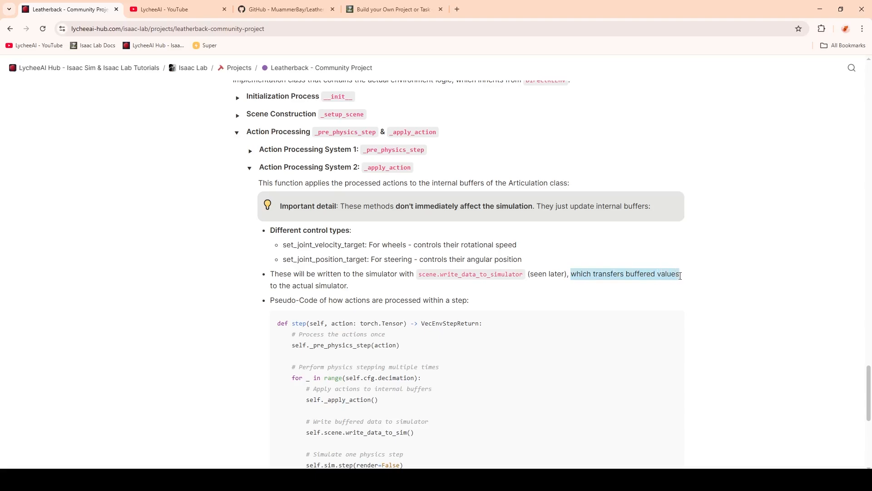
scroll(down, 3)
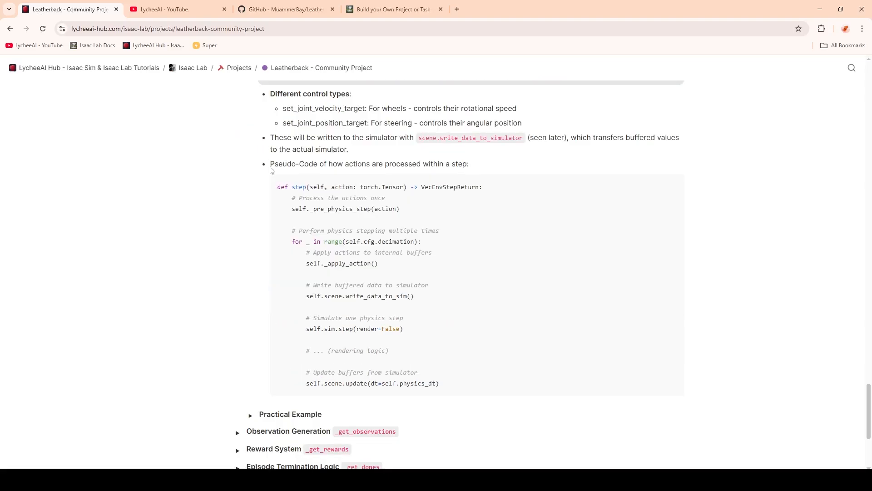
mouse_move(272, 167)
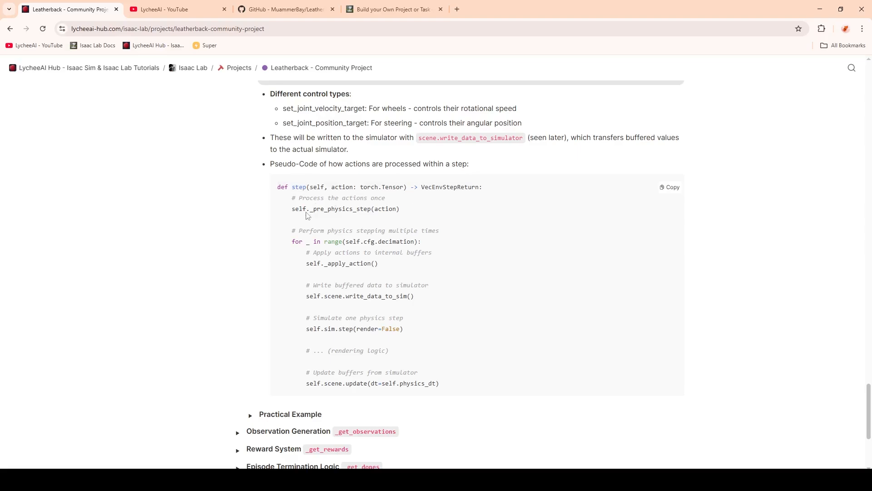
mouse_move(302, 231)
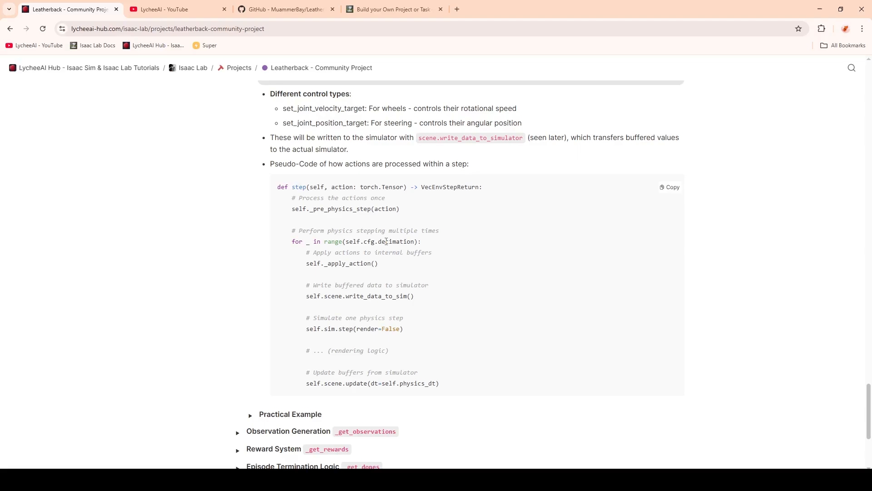
mouse_move(380, 252)
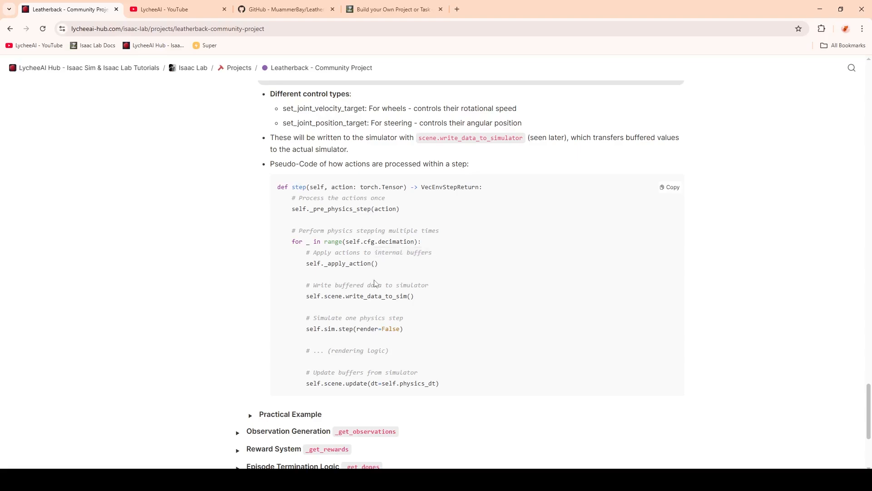
mouse_move(358, 293)
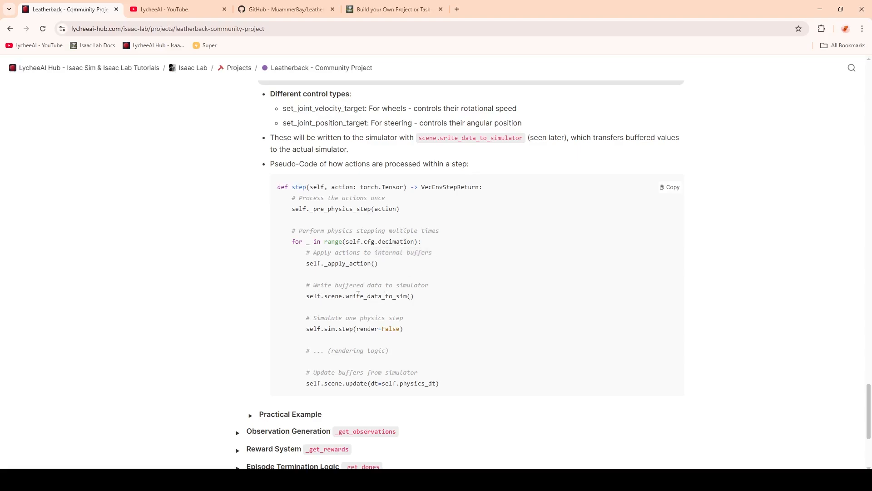
Read through the Practical Example of action processing, highlighting parts of its text.
drag(306, 284, 404, 328)
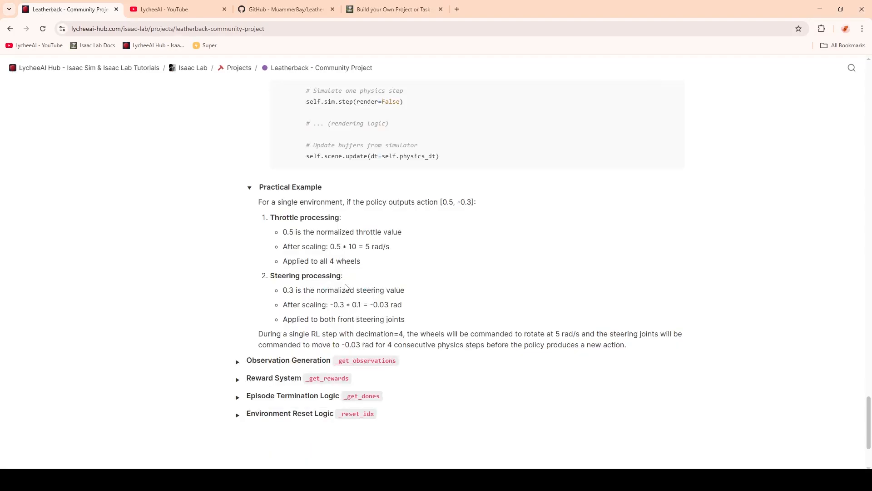
mouse_move(340, 203)
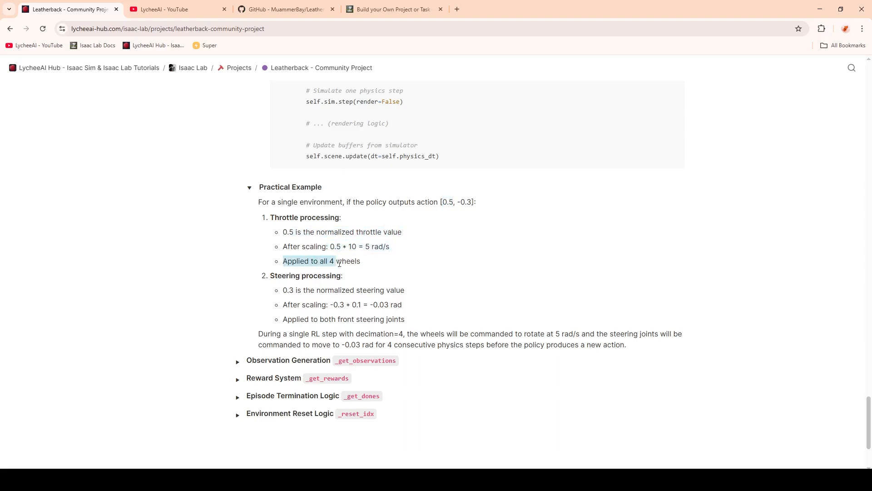
scroll(down, 3)
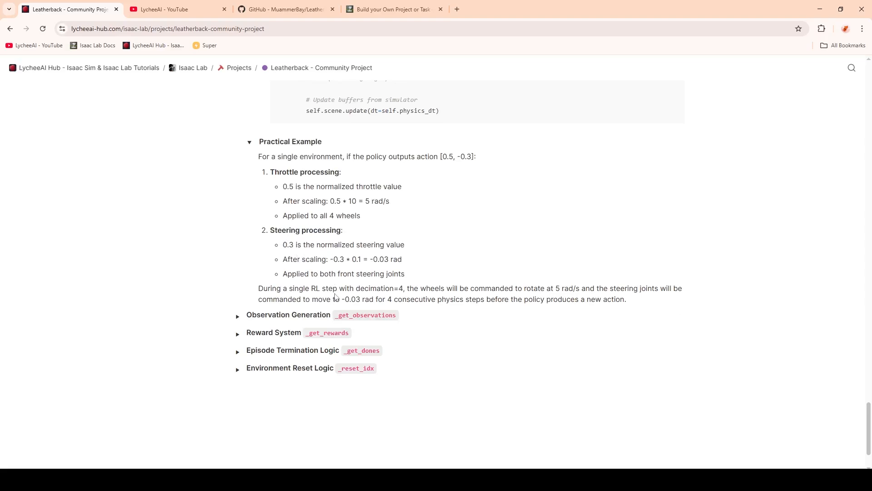
double_click(380, 288)
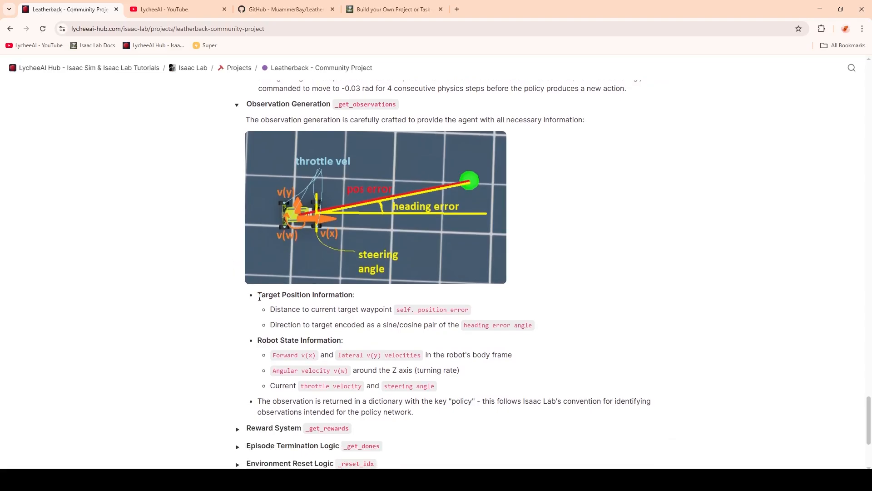
mouse_move(361, 199)
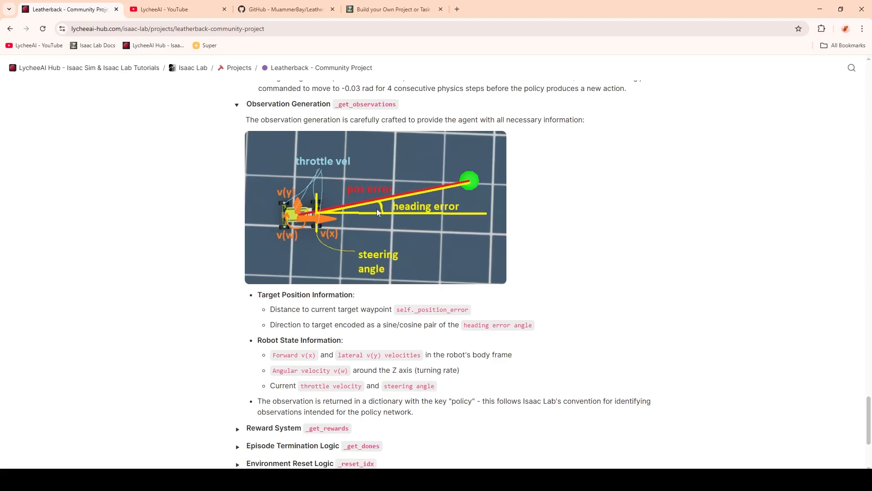
mouse_move(321, 216)
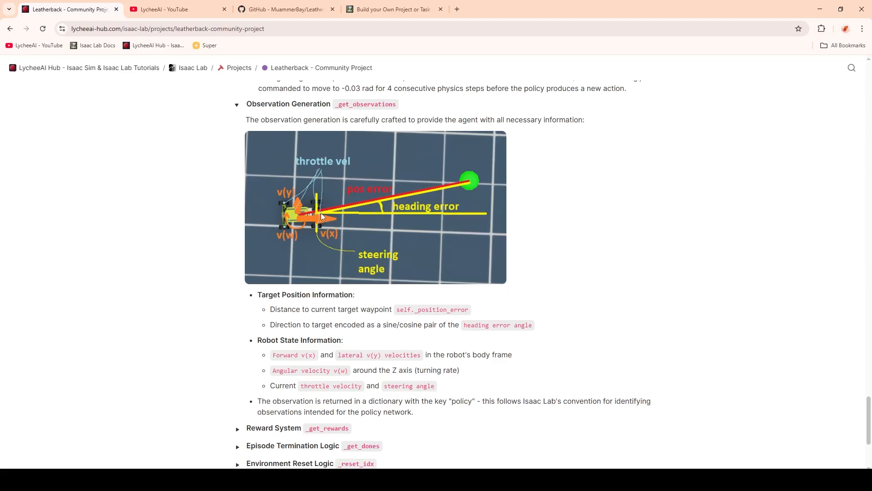
Scroll past the observation lists to the Reward, Termination and Reset toggles.
scroll(down, 3)
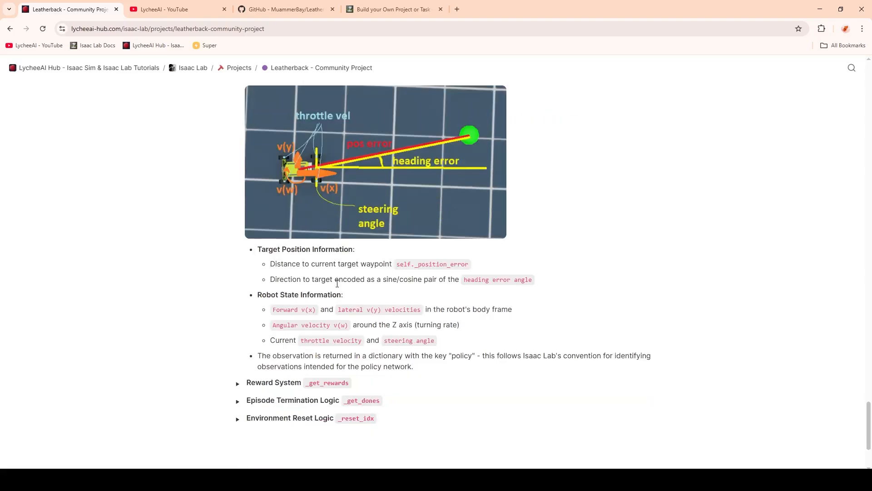
mouse_move(308, 298)
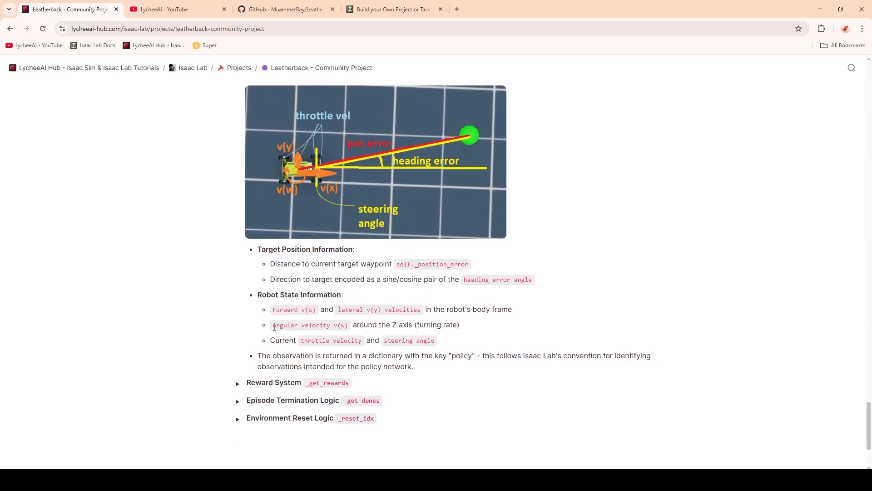
mouse_move(312, 120)
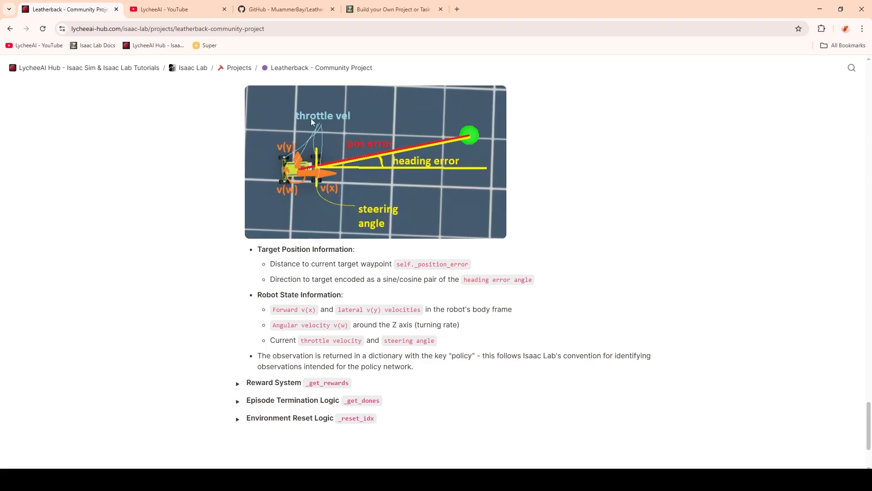
mouse_move(291, 289)
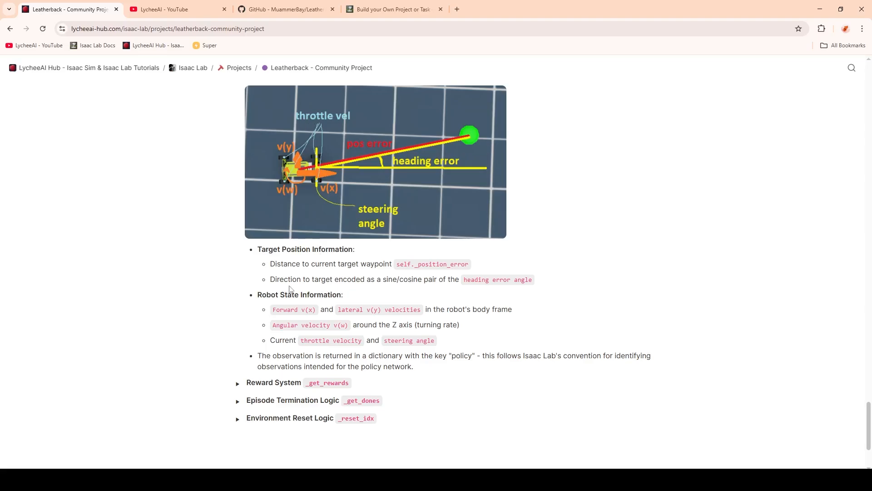
scroll(down, 3)
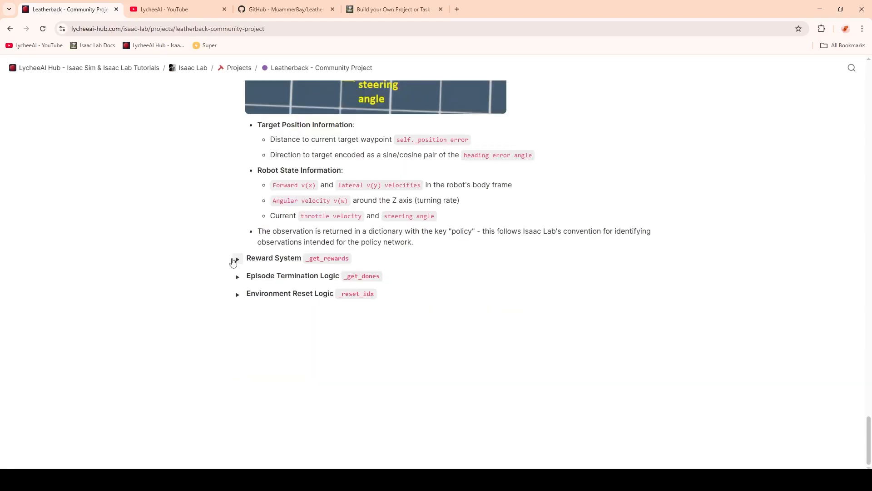
Expand the Reward System, highlight the progress-reward sentence and read through waypoint progression.
click(237, 257)
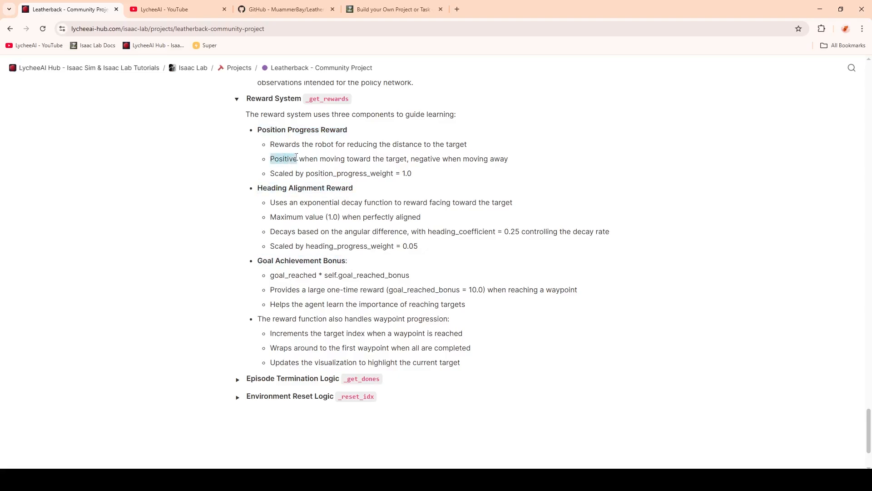
drag(271, 158, 508, 159)
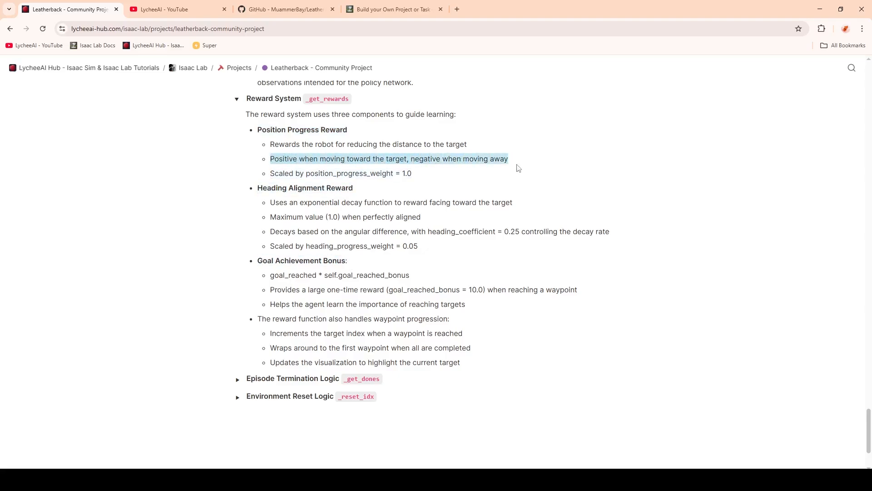
click(267, 199)
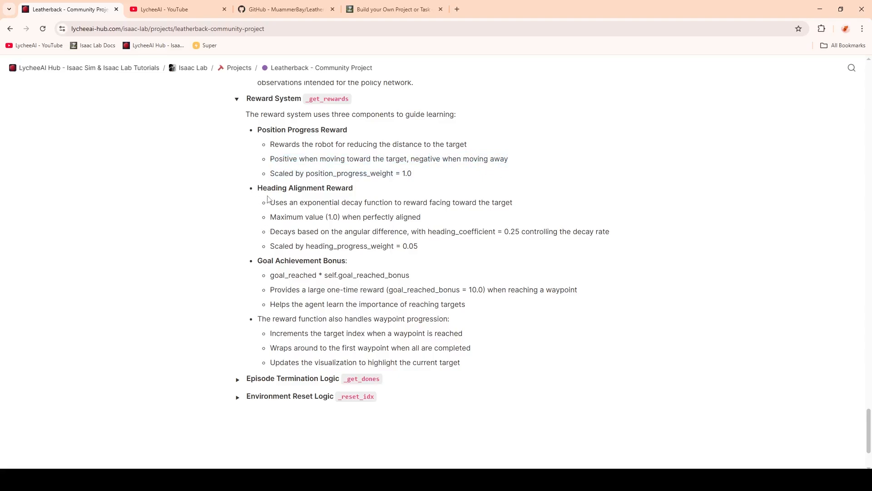
scroll(down, 3)
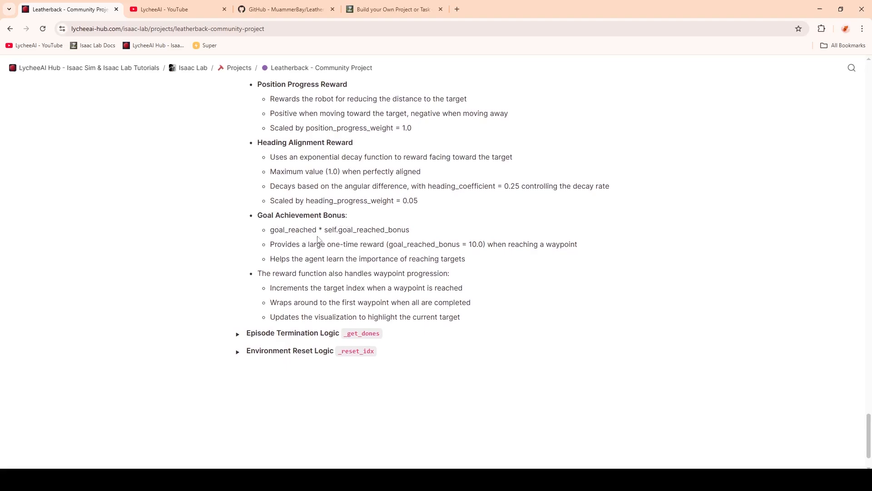
scroll(down, 3)
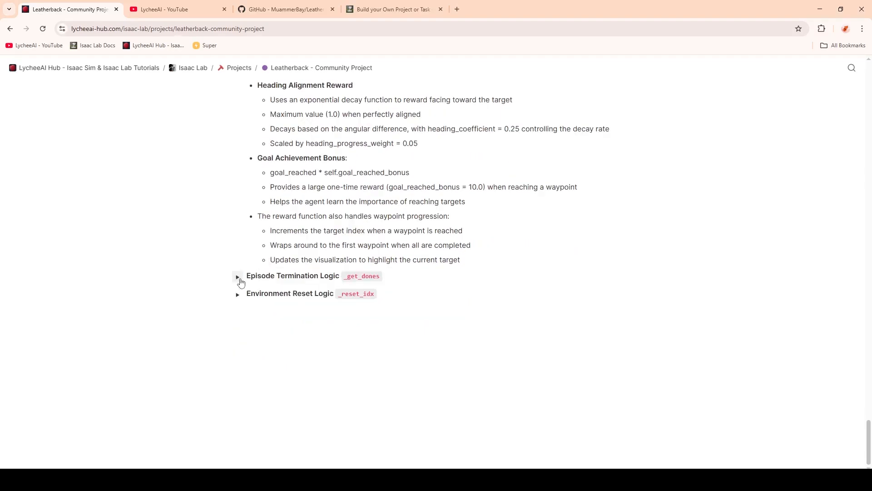
Expand the Episode Termination Logic section, then the Environment Reset Logic section.
click(237, 276)
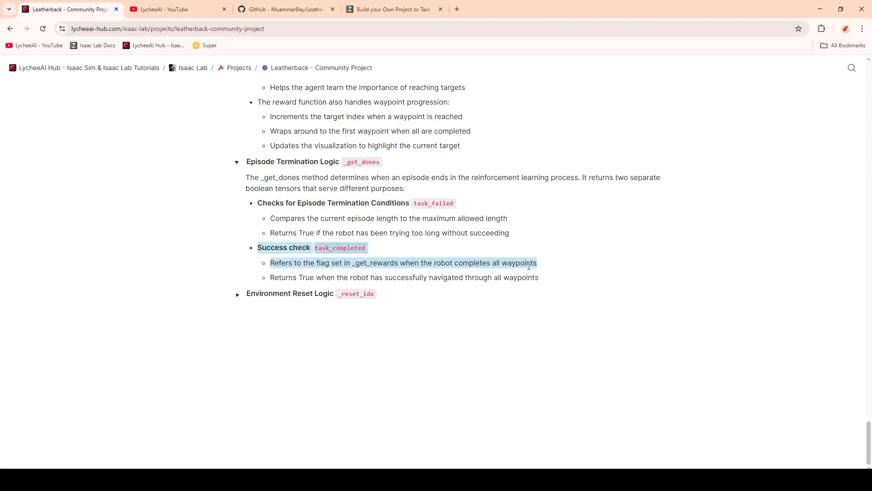
click(243, 308)
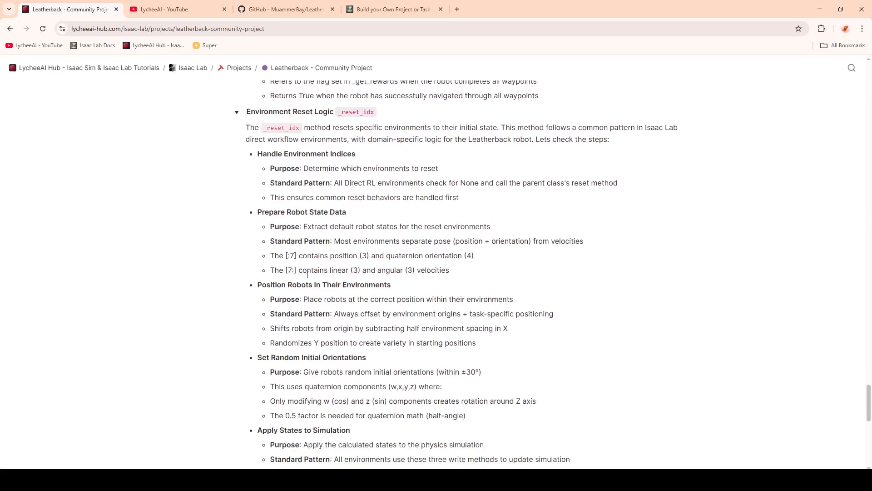
Scroll through the _reset_idx steps to heading error setup and on to the waypoints.py full script.
scroll(down, 3)
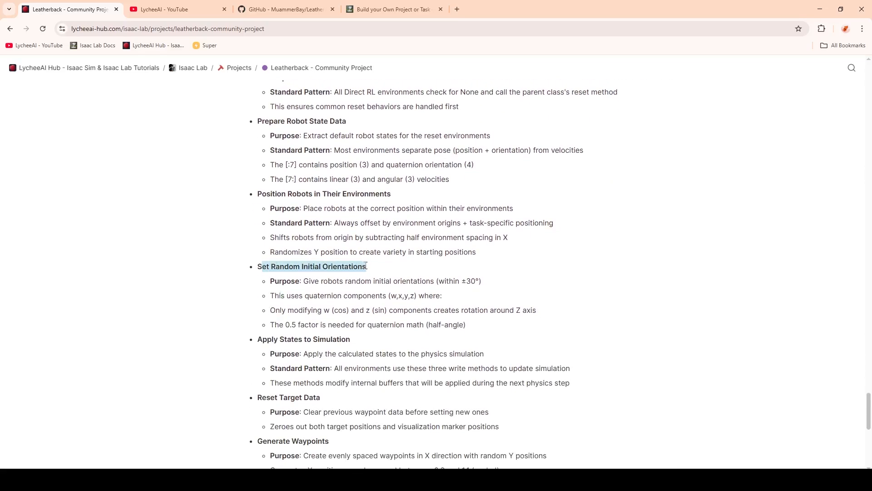
scroll(down, 3)
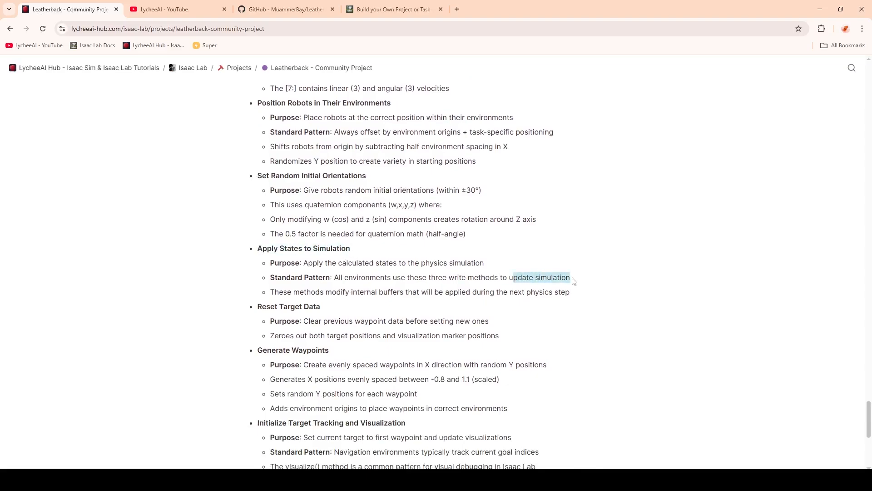
scroll(down, 3)
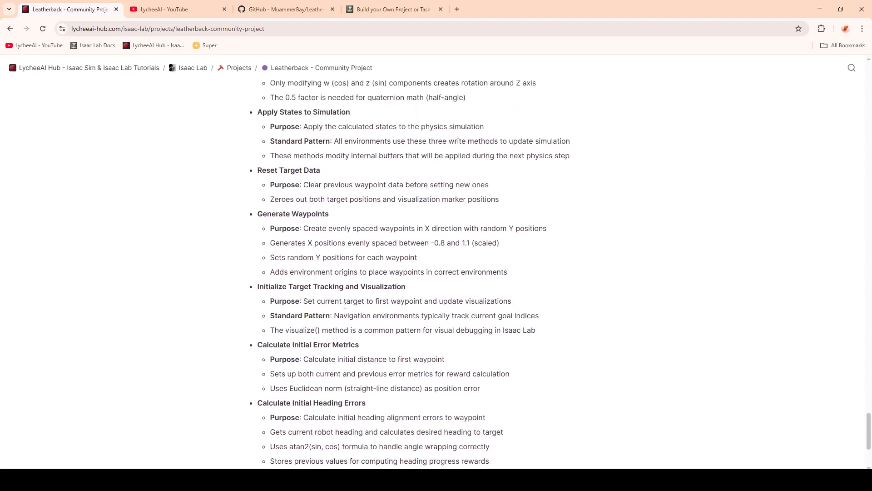
mouse_move(339, 311)
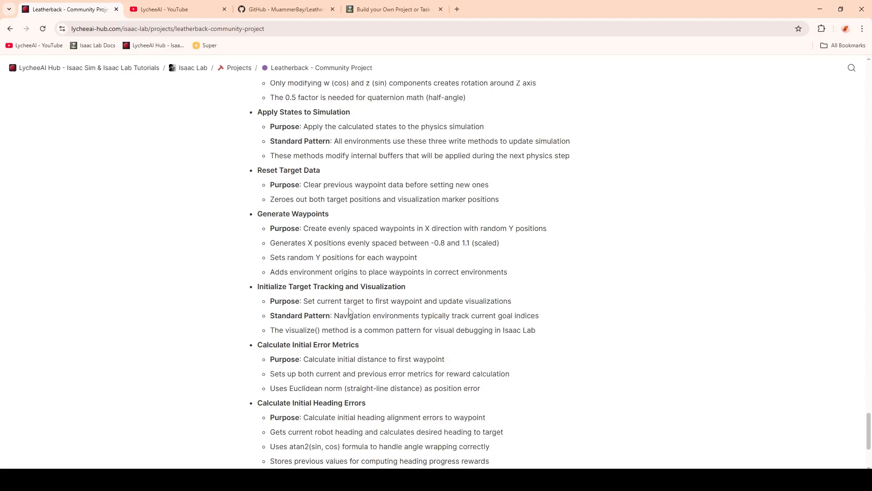
scroll(down, 3)
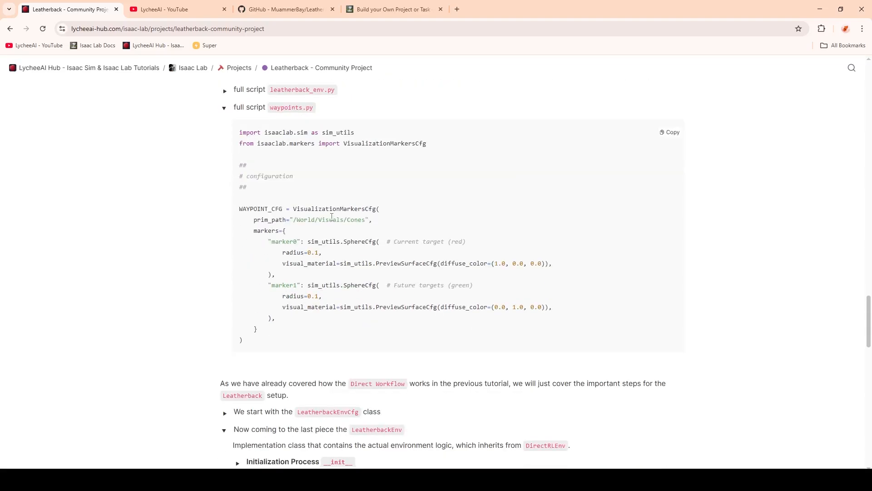
Inspect the waypoints.py code near marker0, then scroll back up toward the page header.
double_click(288, 142)
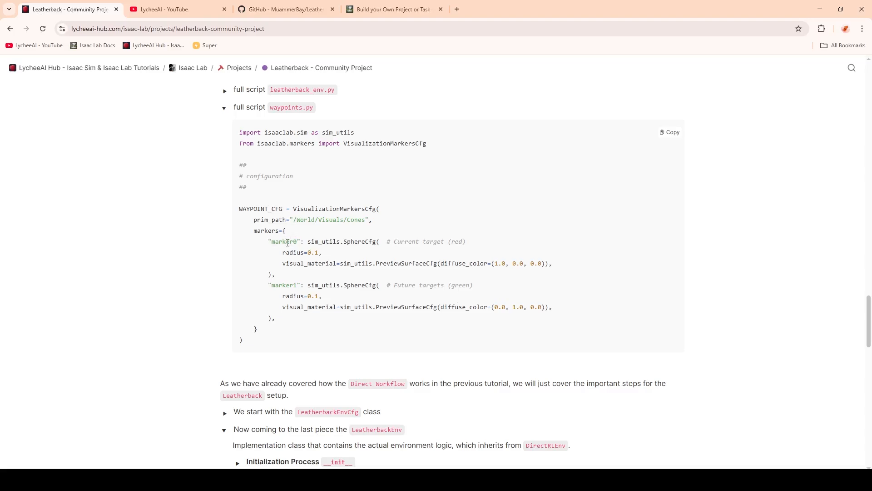
scroll(up, 3)
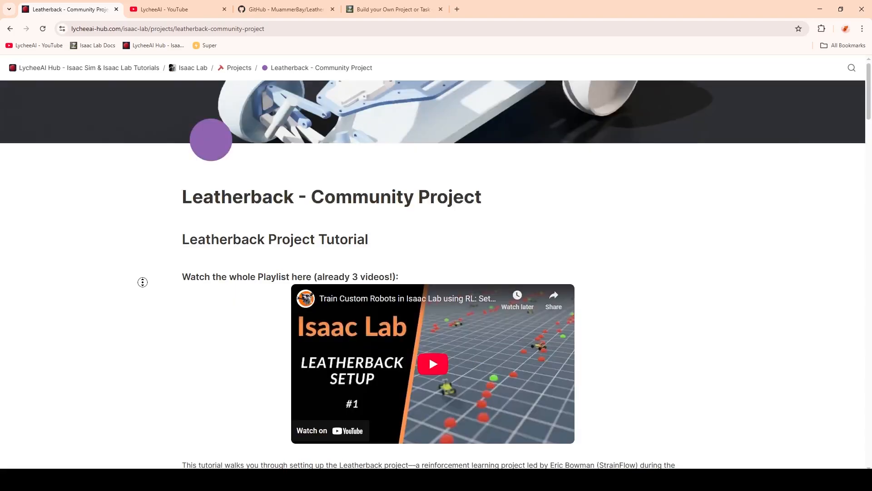
Scroll from the page title past contributors and the Part 2 Code Explained videos to the code description.
scroll(down, 3)
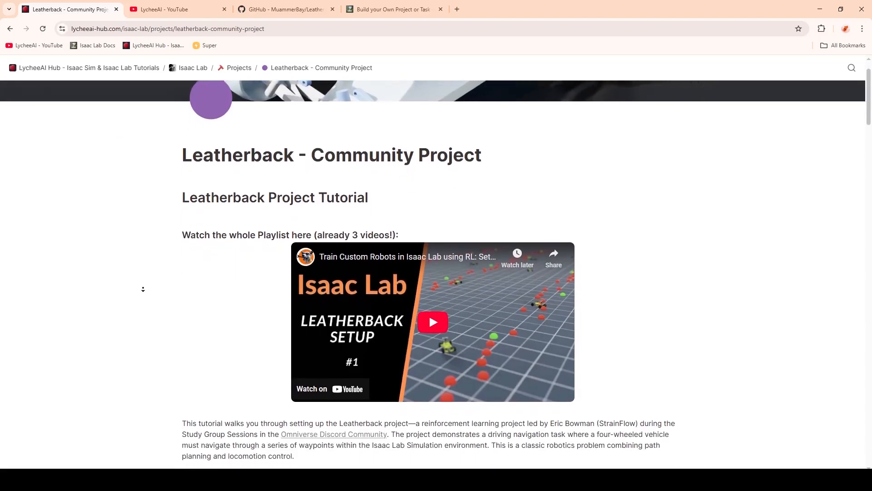
scroll(down, 3)
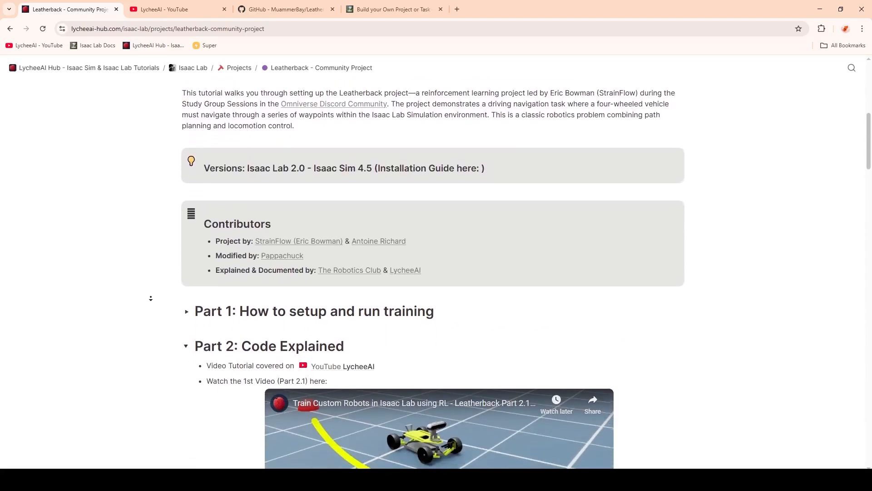
scroll(down, 3)
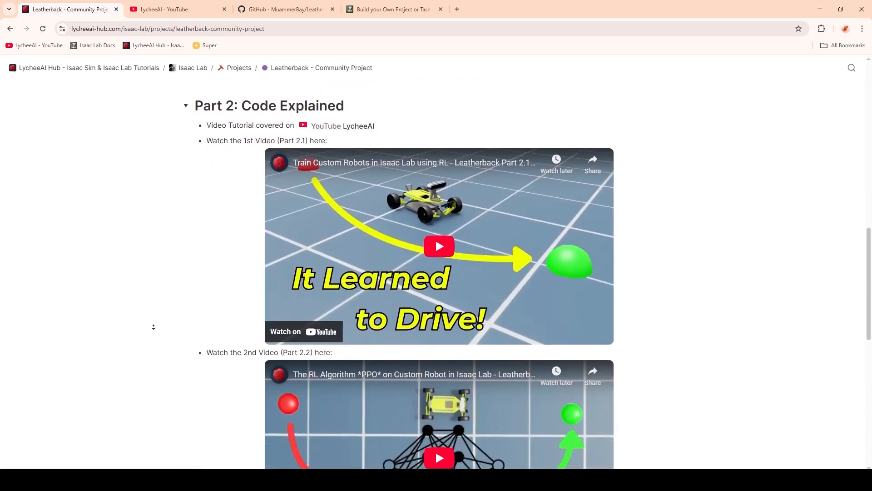
scroll(down, 3)
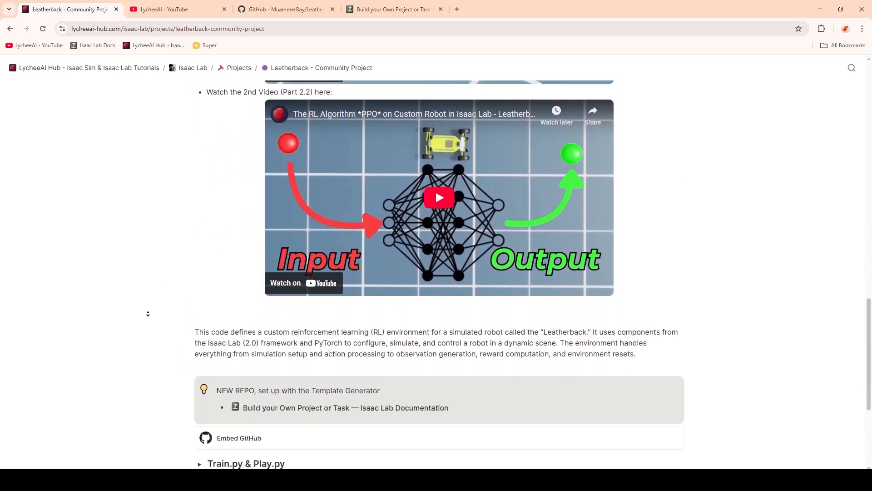